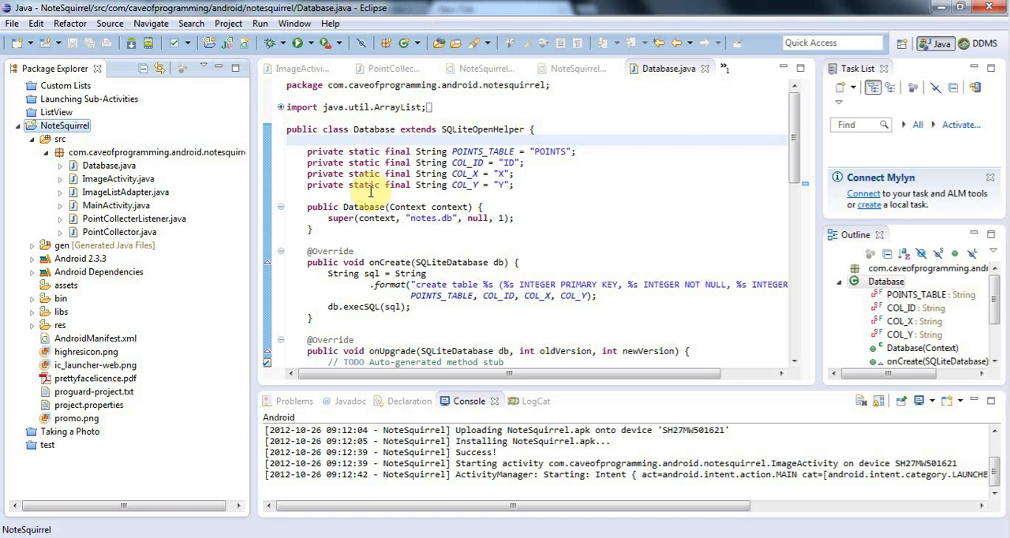
pyautogui.moveTo(508, 262)
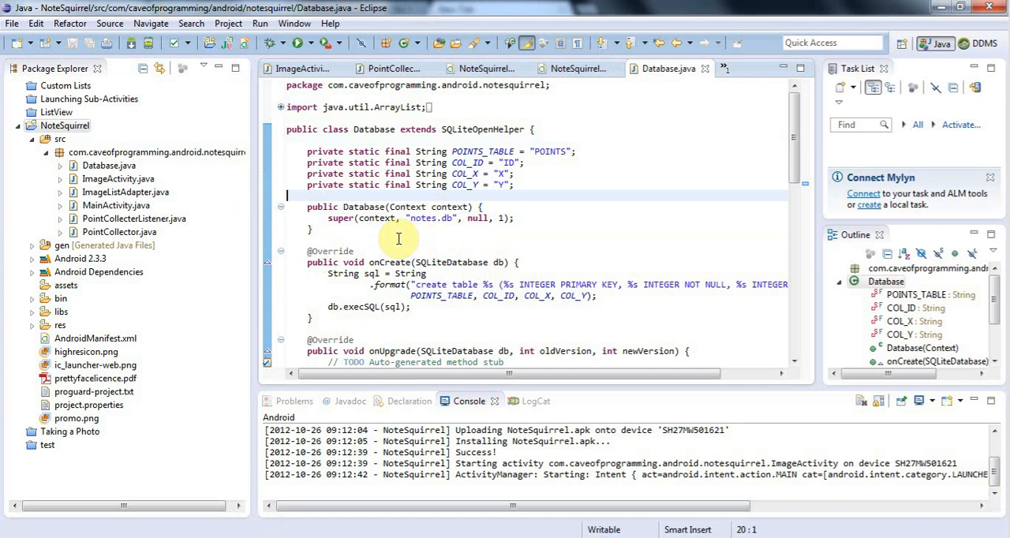
pyautogui.moveTo(387, 240)
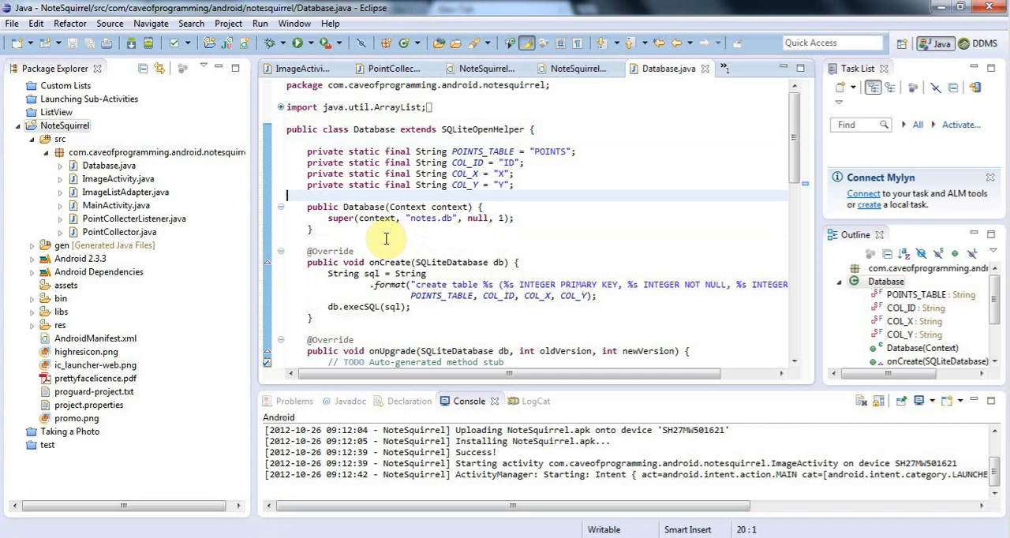
# Sign in as 'mark' and bring up the developer home listing the unpublished Untitled 1.0 app.
pyautogui.click(309, 139)
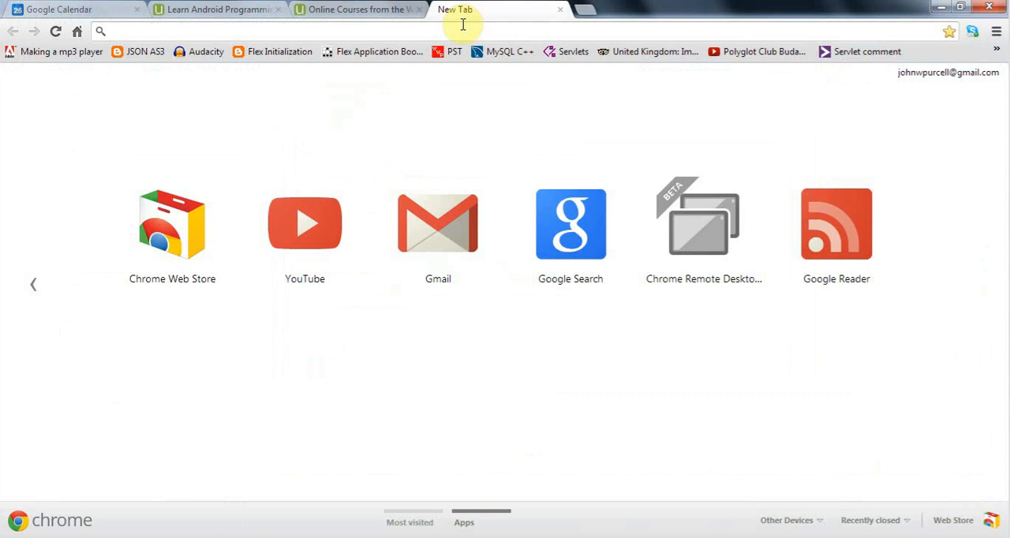
pyautogui.write('mark')
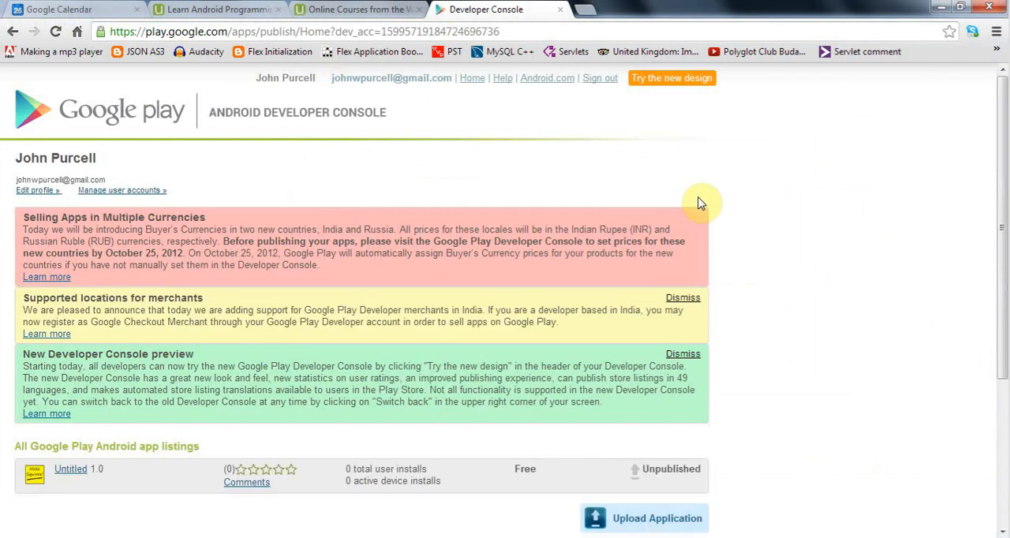
pyautogui.moveTo(211, 130)
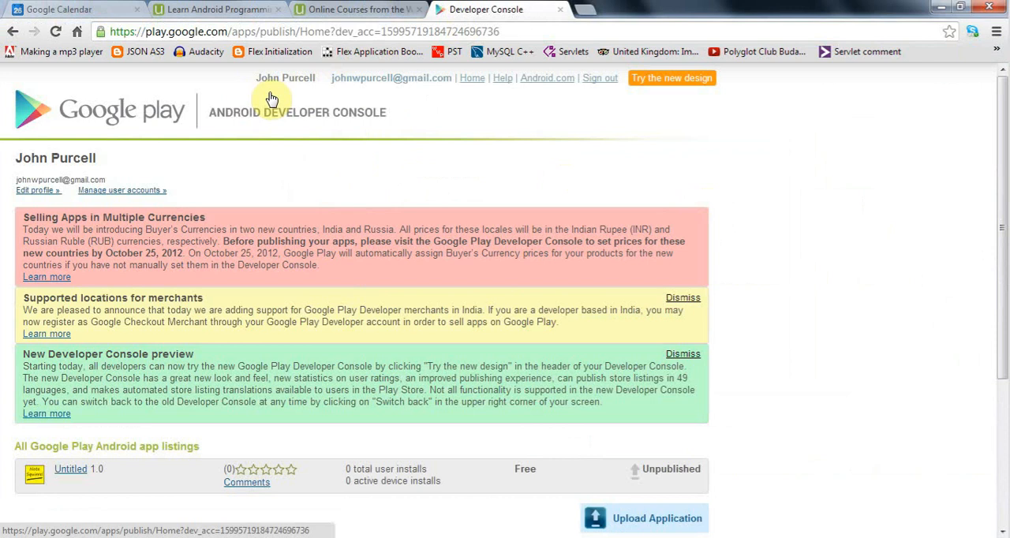
pyautogui.moveTo(638, 161)
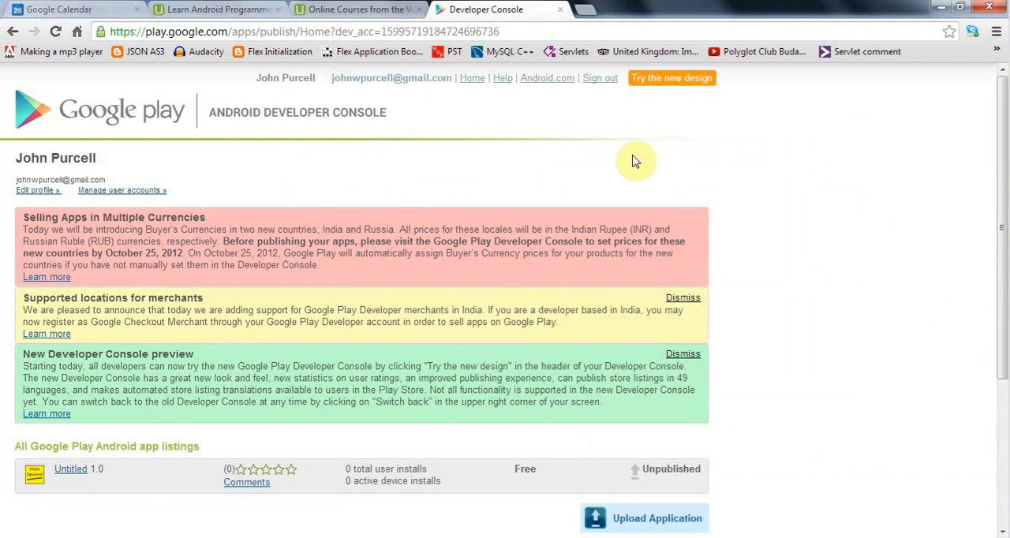
pyautogui.moveTo(417, 116)
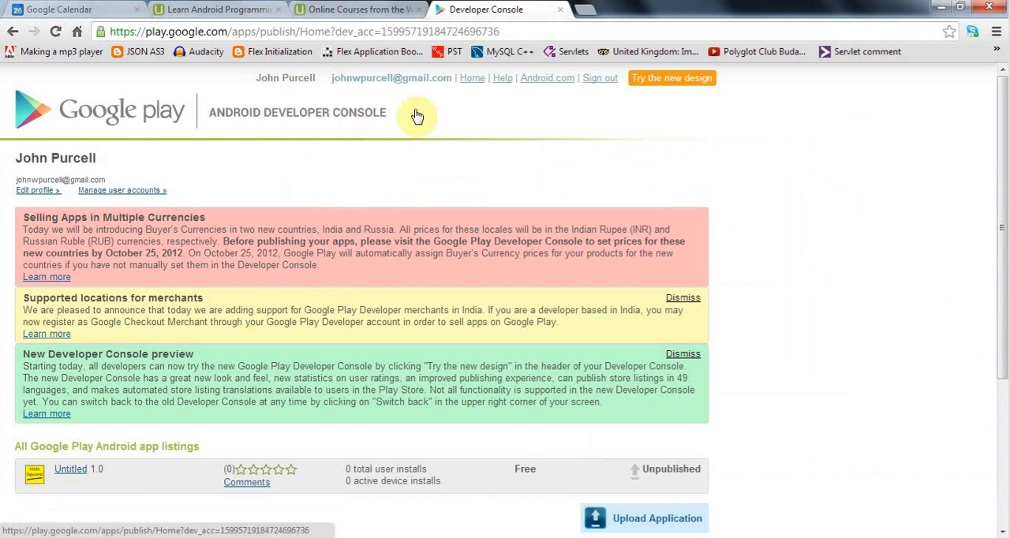
pyautogui.moveTo(433, 133)
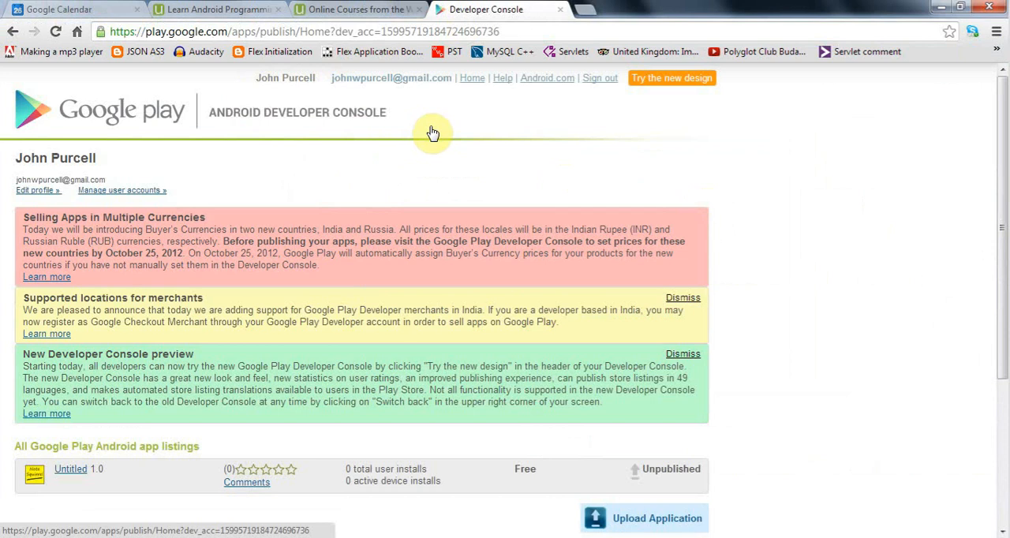
pyautogui.moveTo(720, 145)
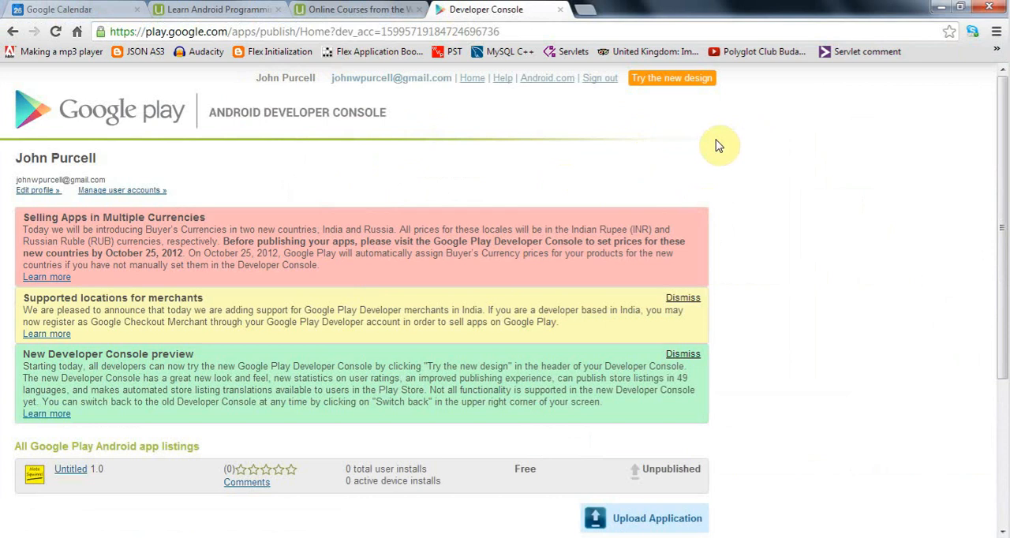
pyautogui.moveTo(1002, 143)
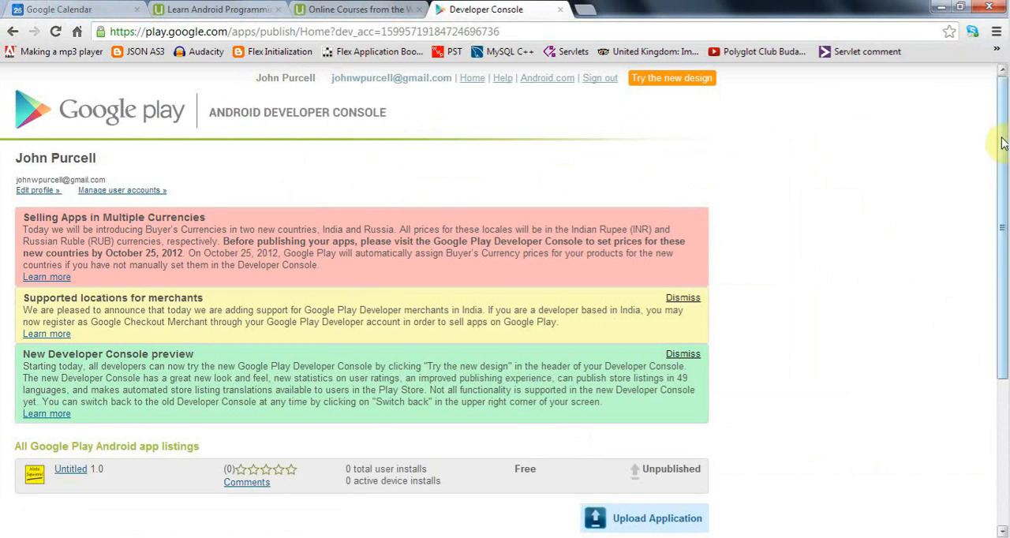
pyautogui.scroll(-3)
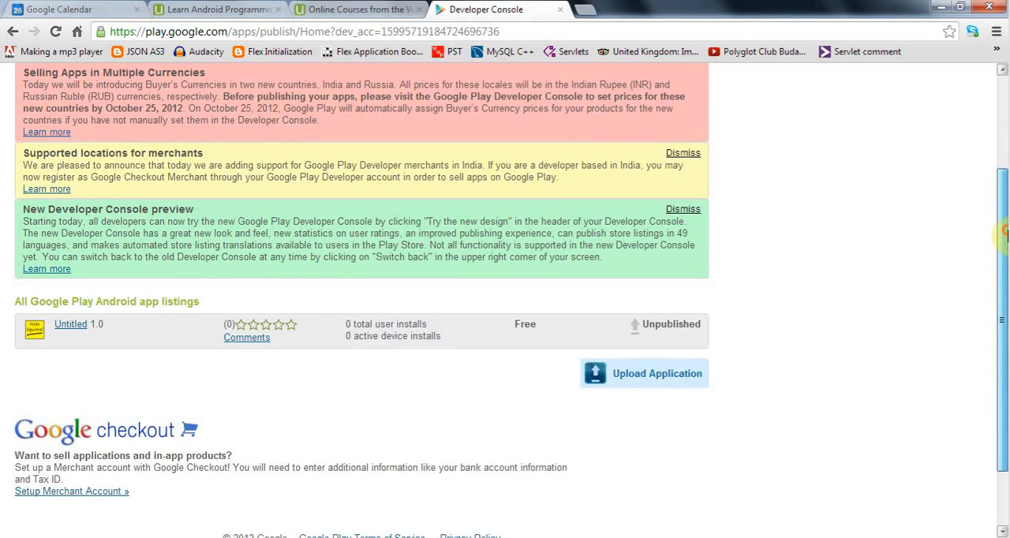
# Choose notesquirrel.apk from the tutorial folder and upload it as a new application.
pyautogui.click(657, 375)
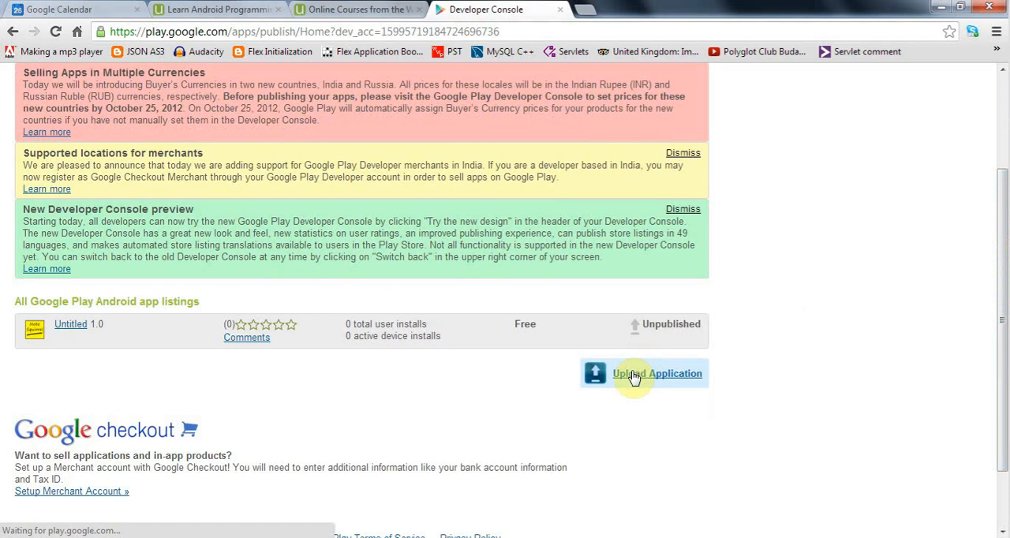
pyautogui.click(657, 374)
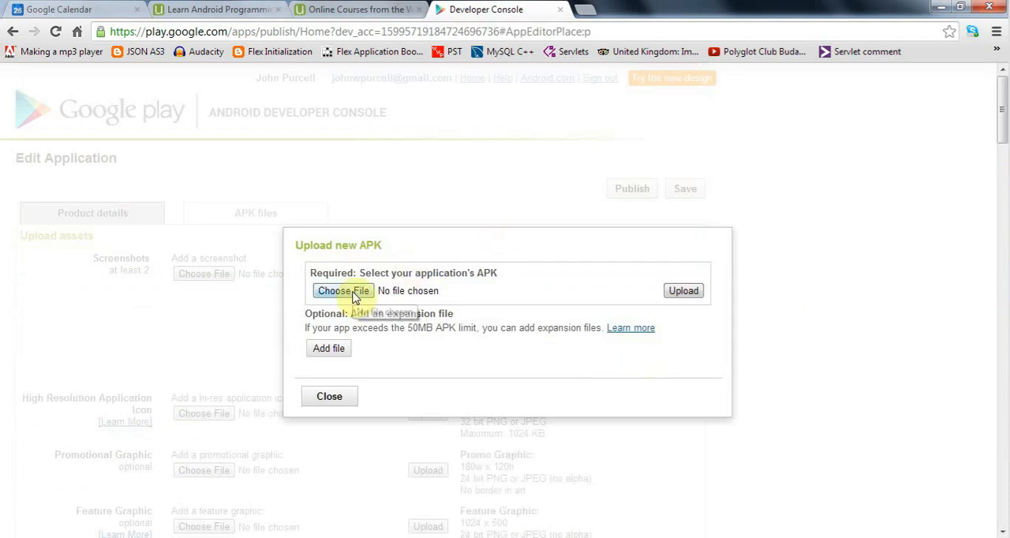
pyautogui.click(343, 291)
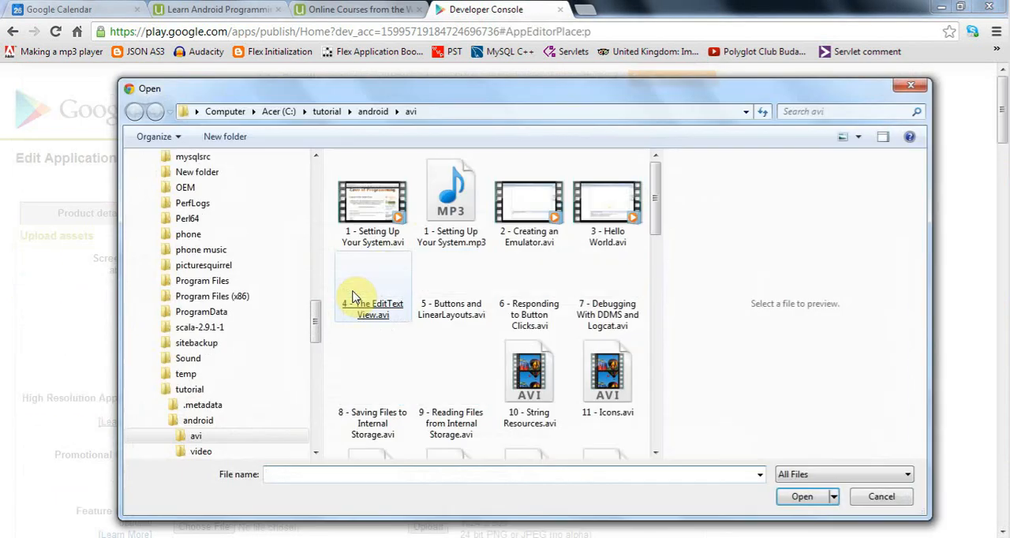
pyautogui.click(135, 110)
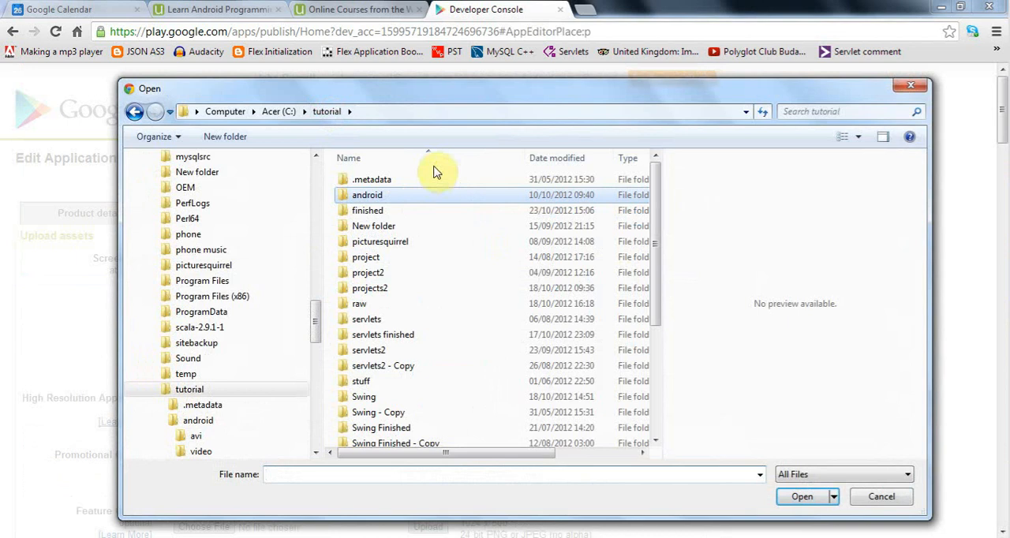
pyautogui.scroll(-3)
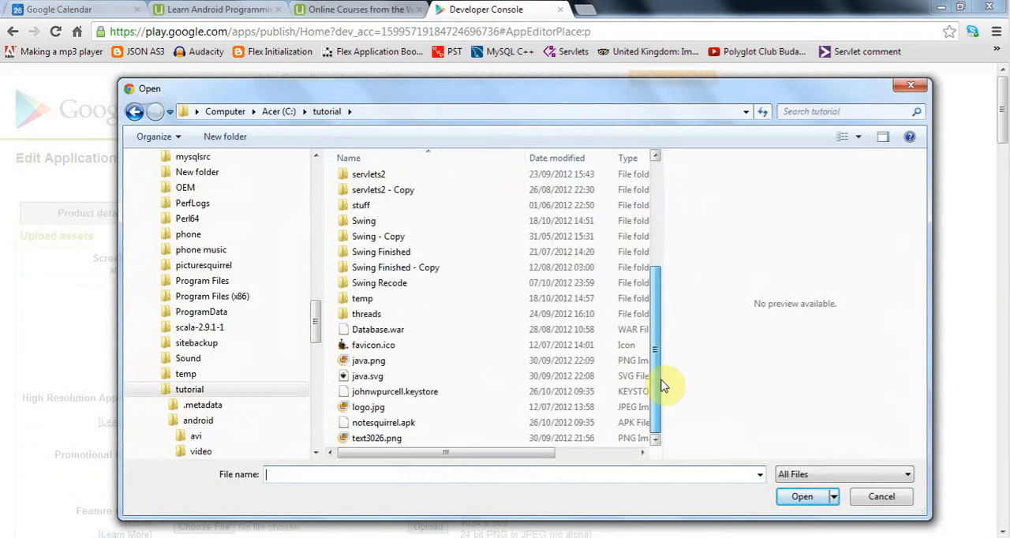
pyautogui.click(382, 423)
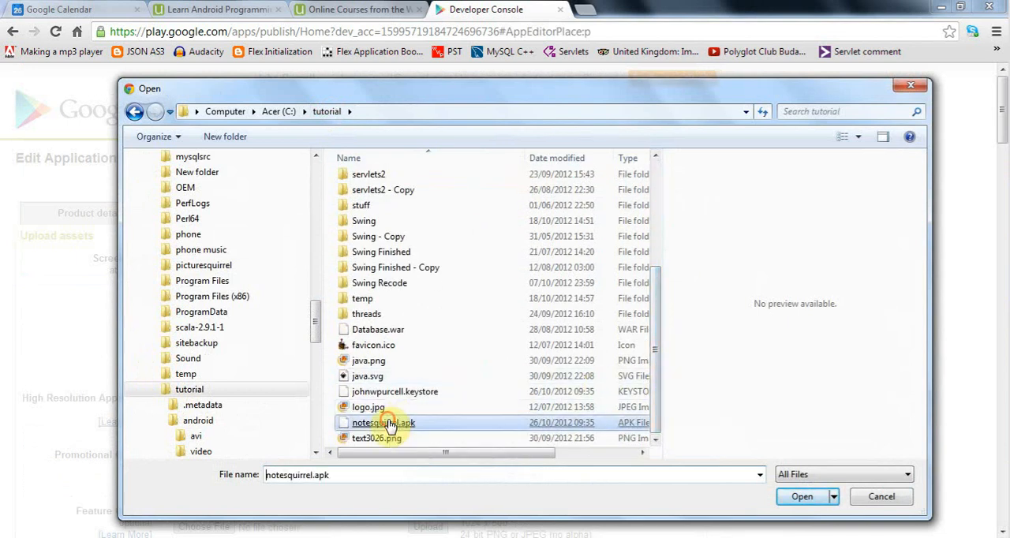
pyautogui.click(802, 495)
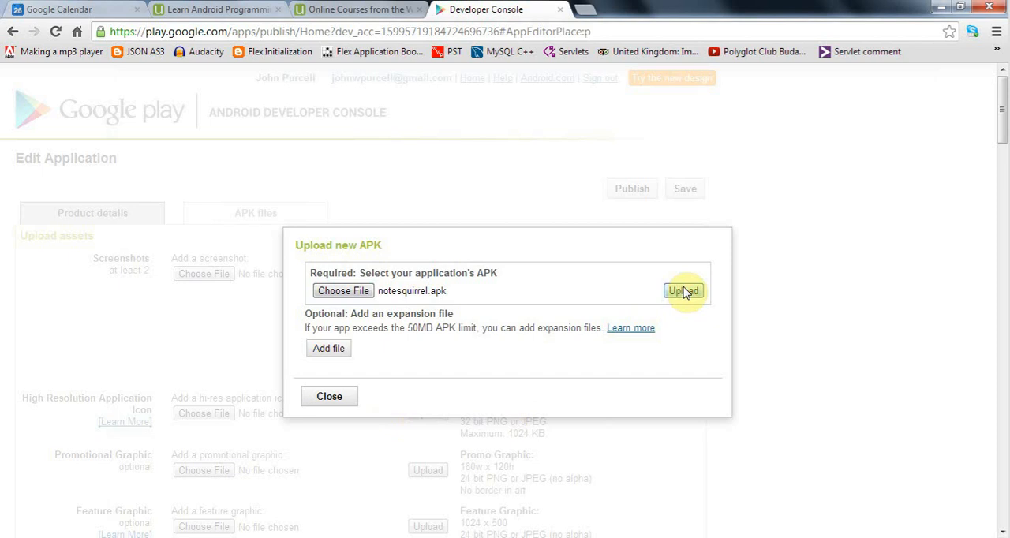
pyautogui.click(681, 291)
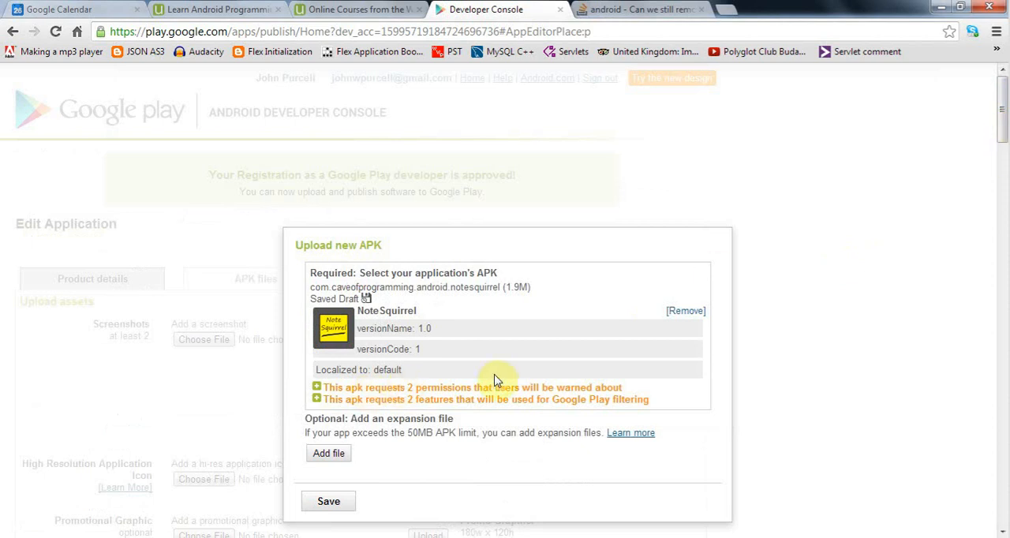
pyautogui.moveTo(824, 441)
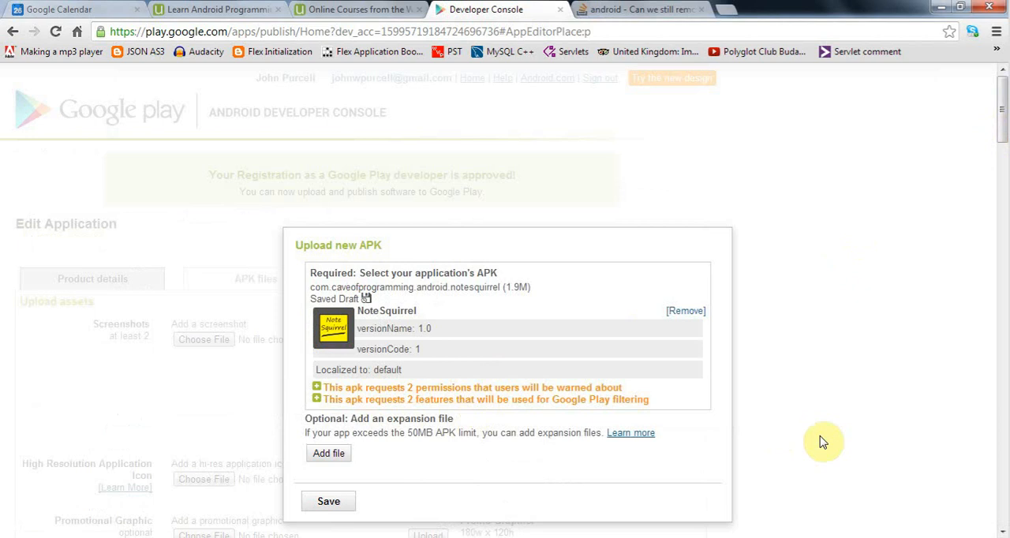
pyautogui.moveTo(824, 404)
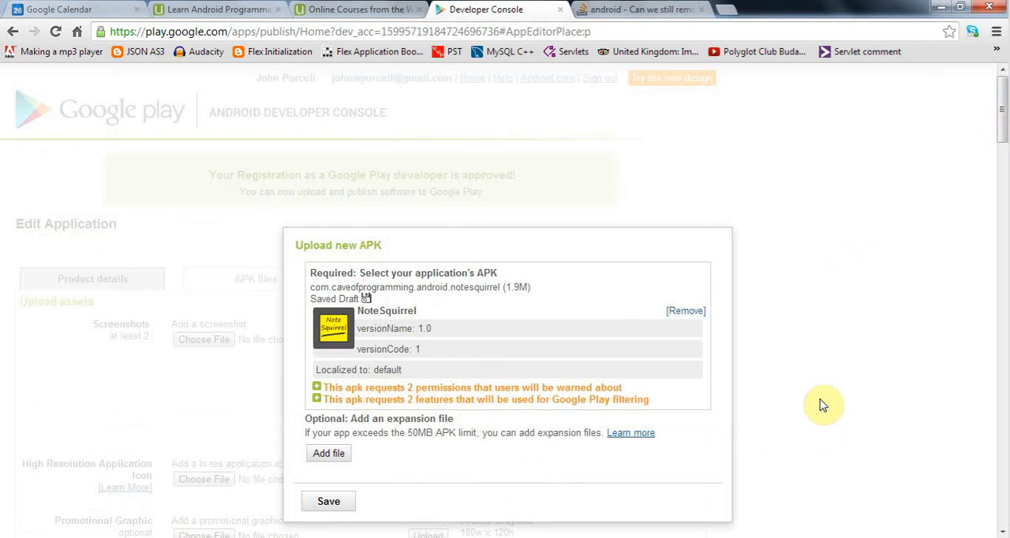
pyautogui.moveTo(450, 481)
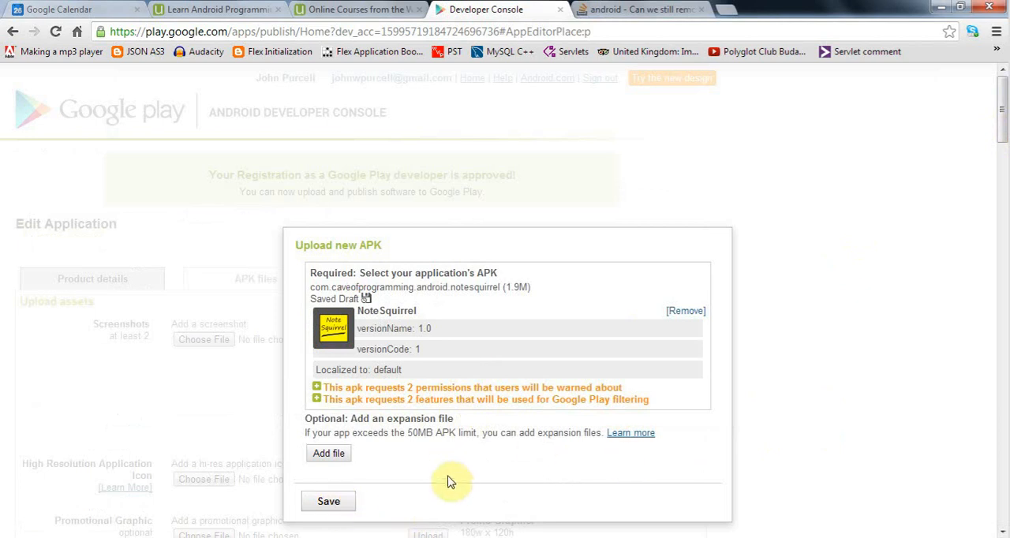
# Save the uploaded NoteSquirrel APK draft, version 1.0 code 1.
pyautogui.click(328, 502)
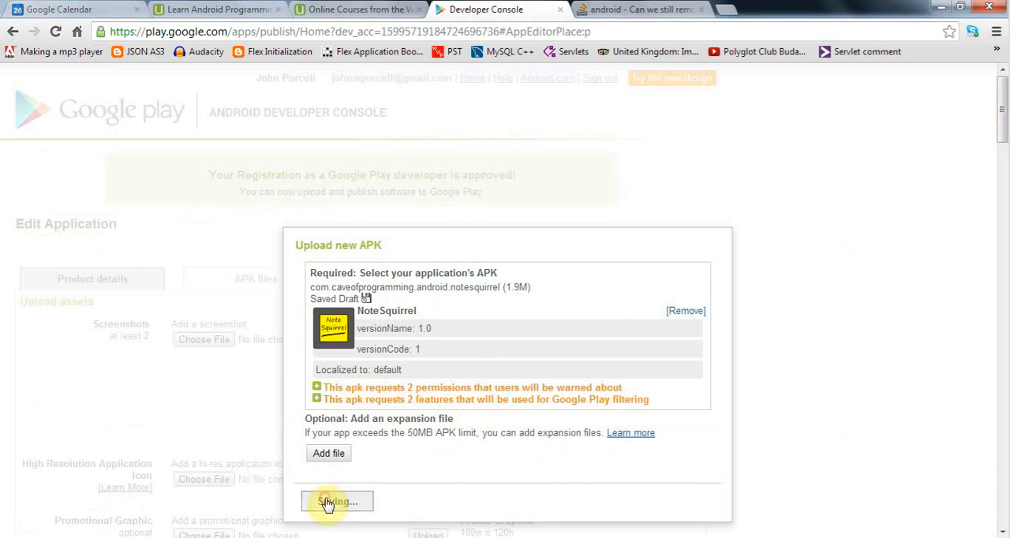
pyautogui.click(337, 502)
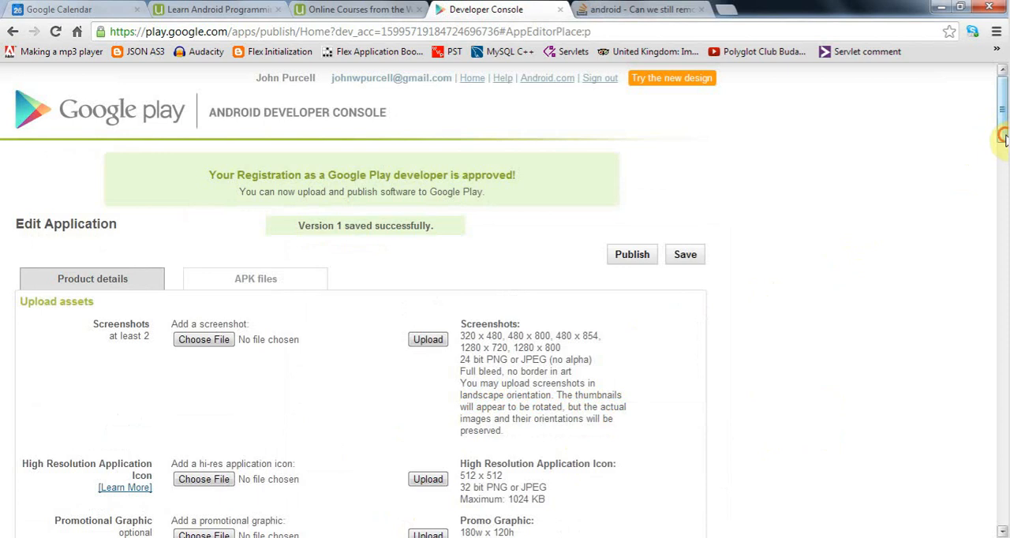
pyautogui.scroll(-3)
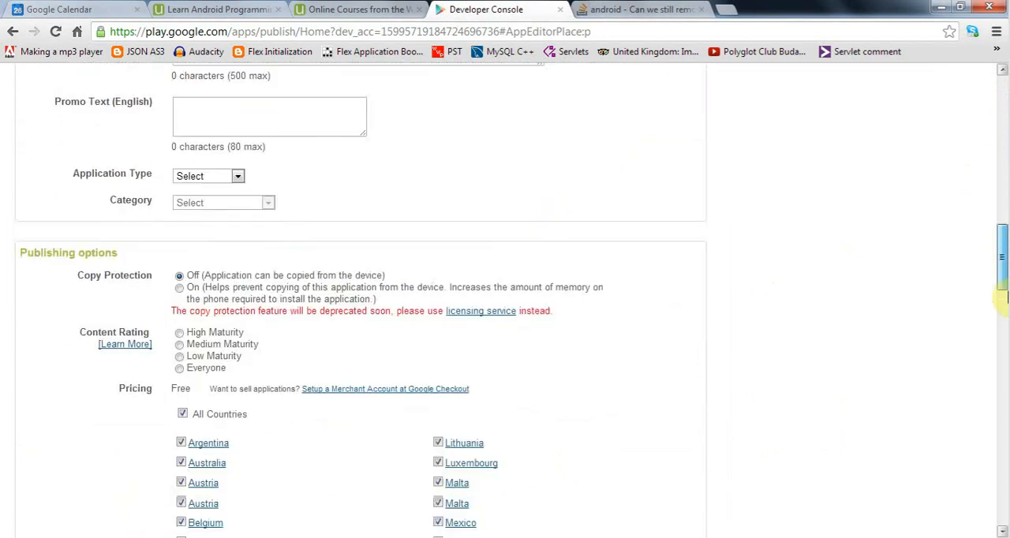
pyautogui.scroll(-3)
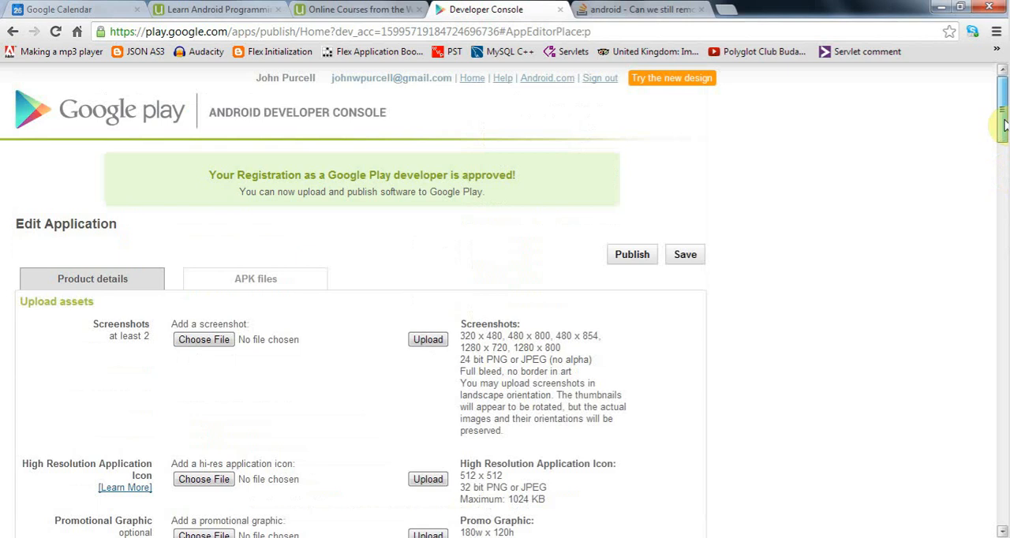
pyautogui.scroll(-3)
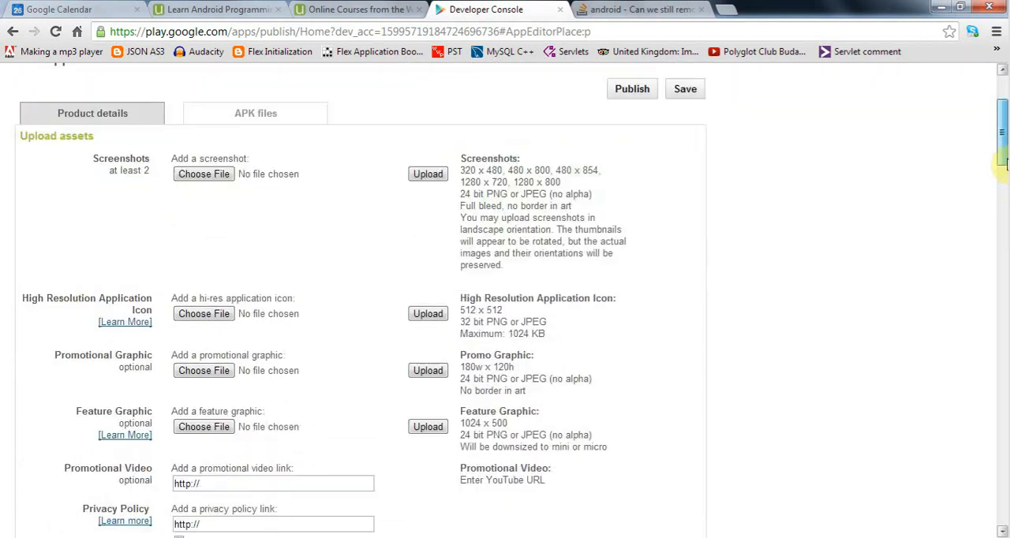
pyautogui.scroll(-3)
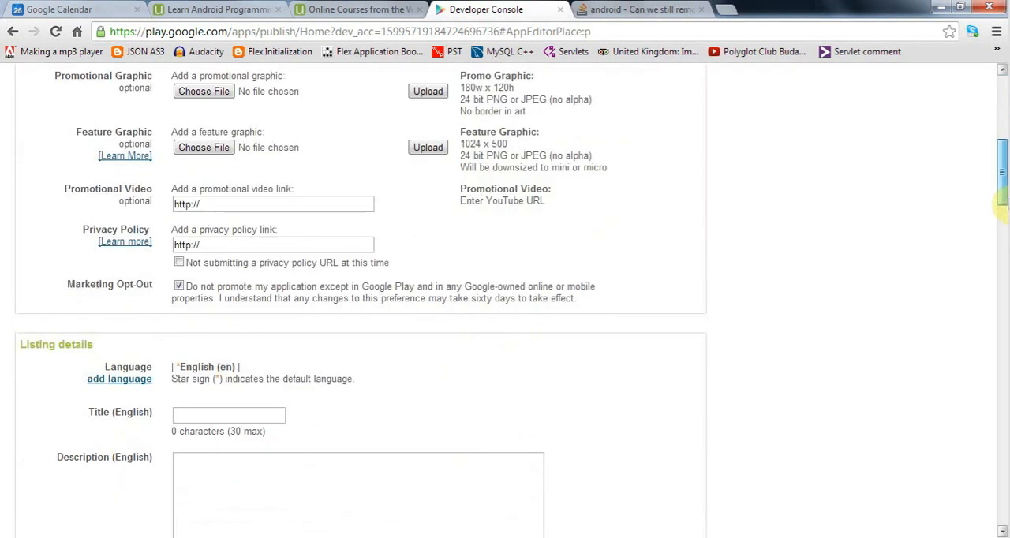
pyautogui.scroll(3)
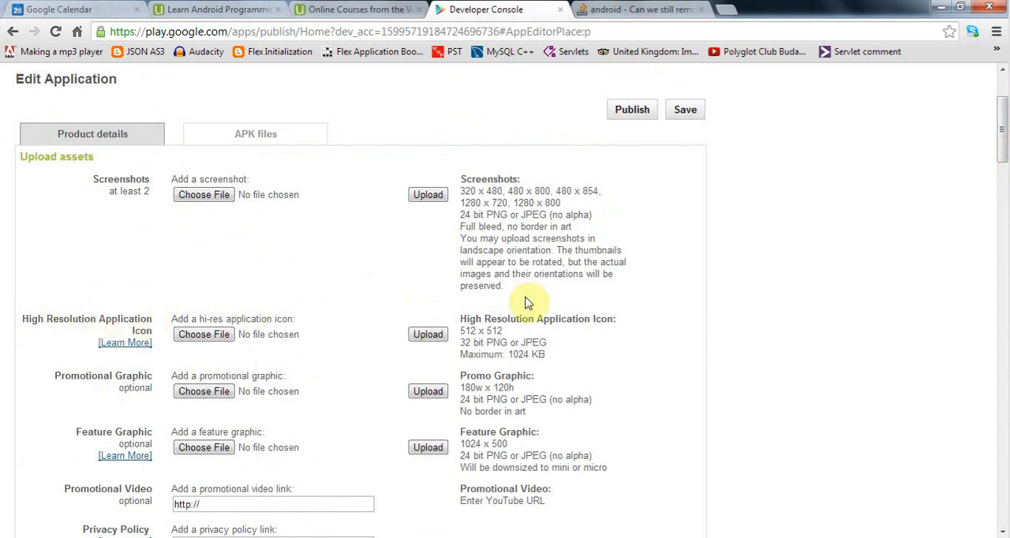
pyautogui.moveTo(718, 282)
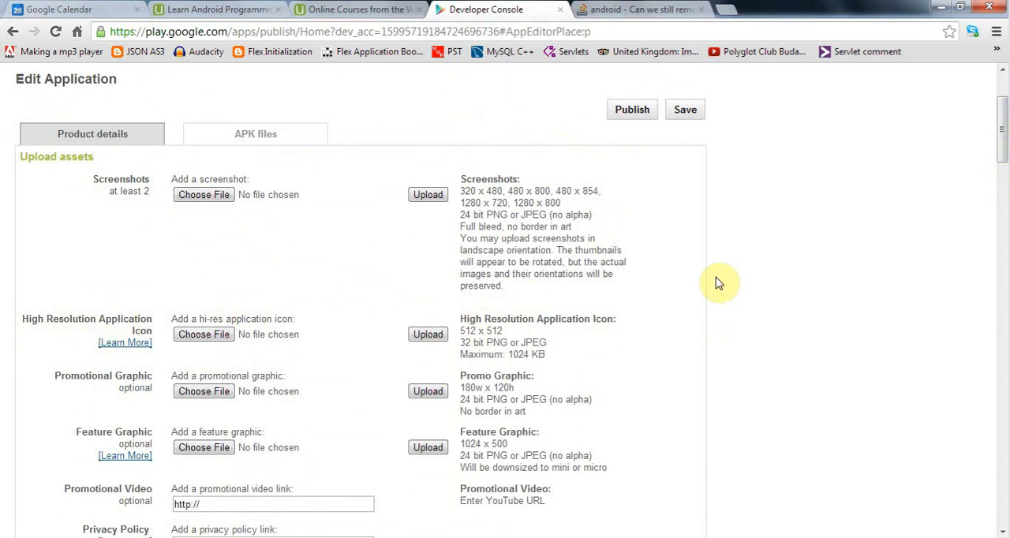
pyautogui.scroll(-3)
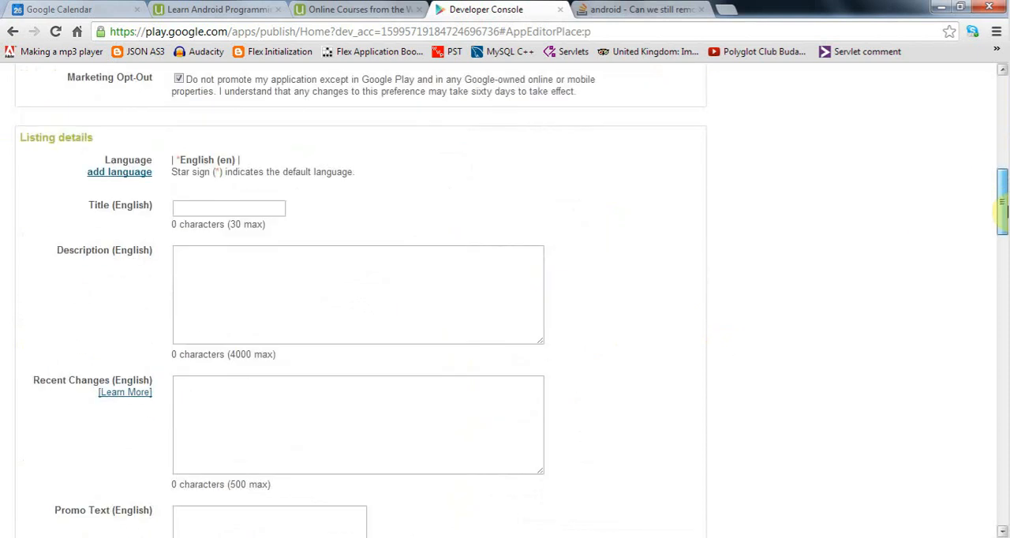
pyautogui.scroll(-3)
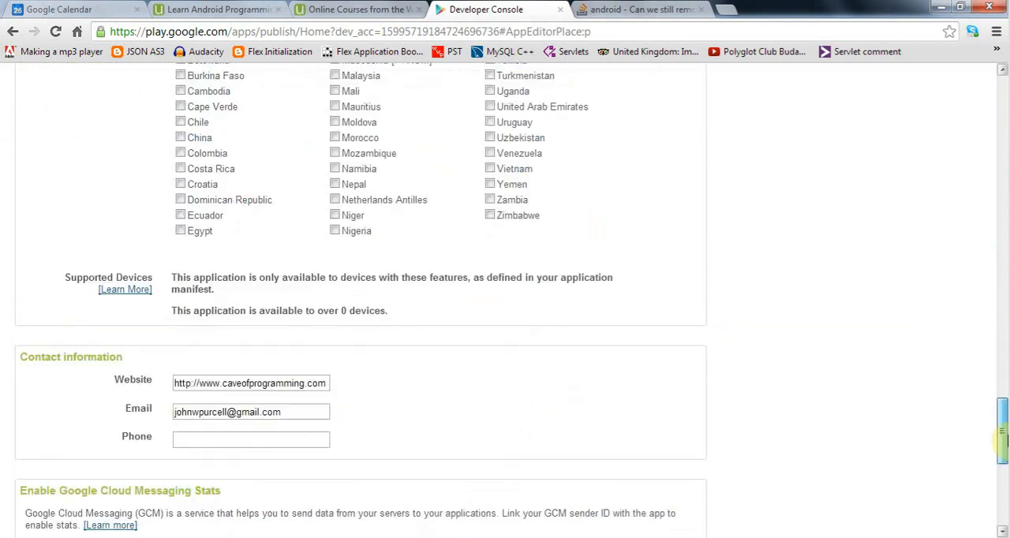
pyautogui.scroll(-3)
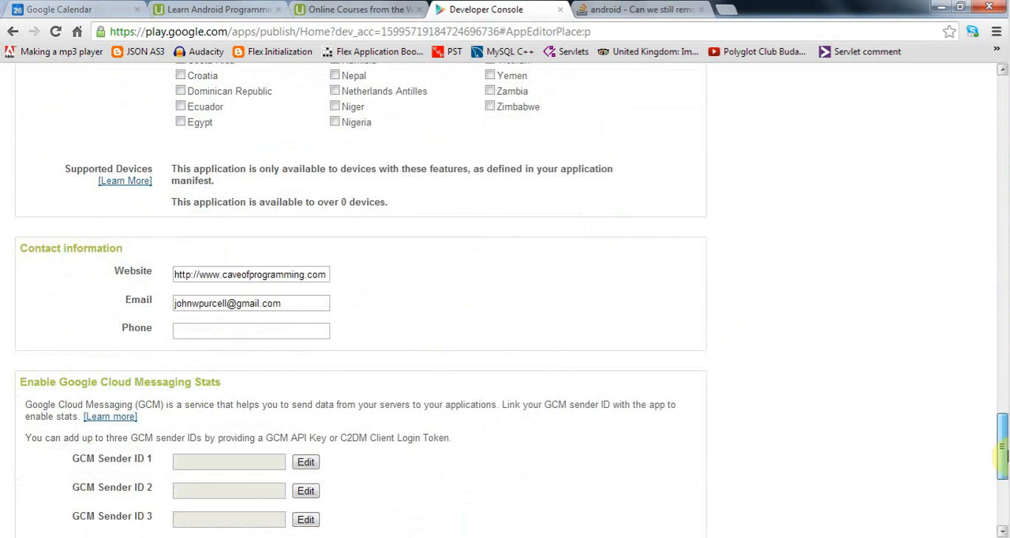
pyautogui.scroll(-3)
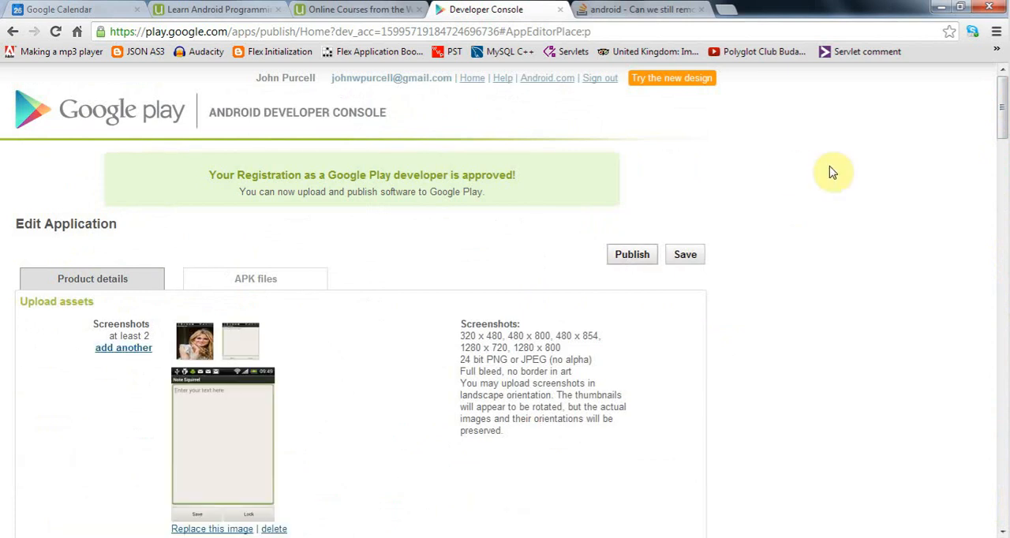
# Scroll through the Product details form reviewing title, description, category and rating.
pyautogui.scroll(-3)
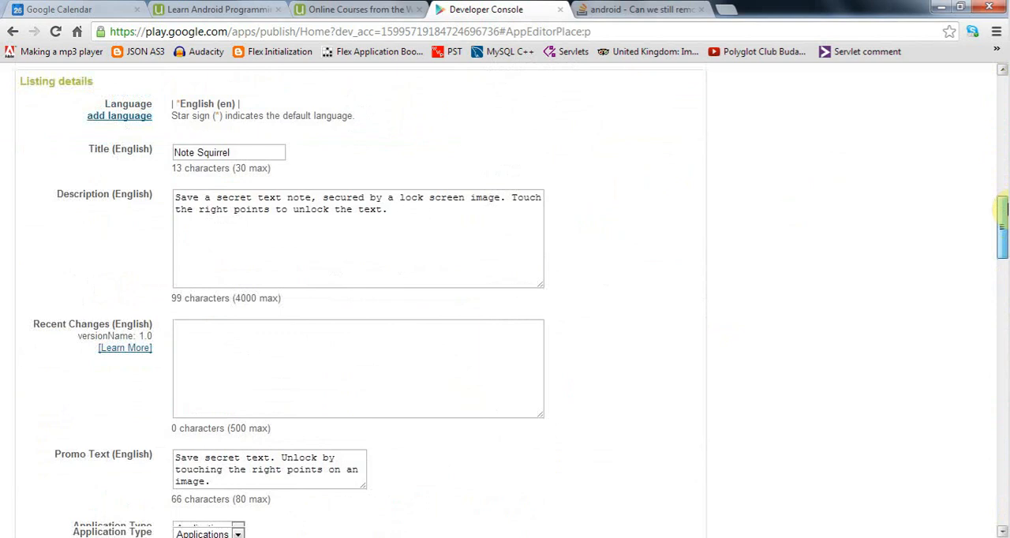
pyautogui.scroll(-3)
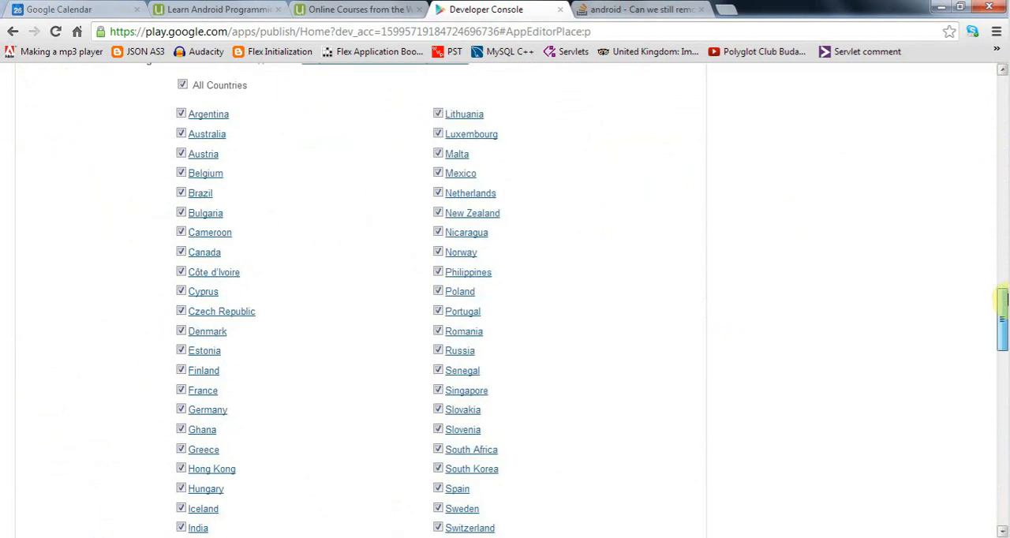
pyautogui.scroll(3)
pyautogui.write('free')
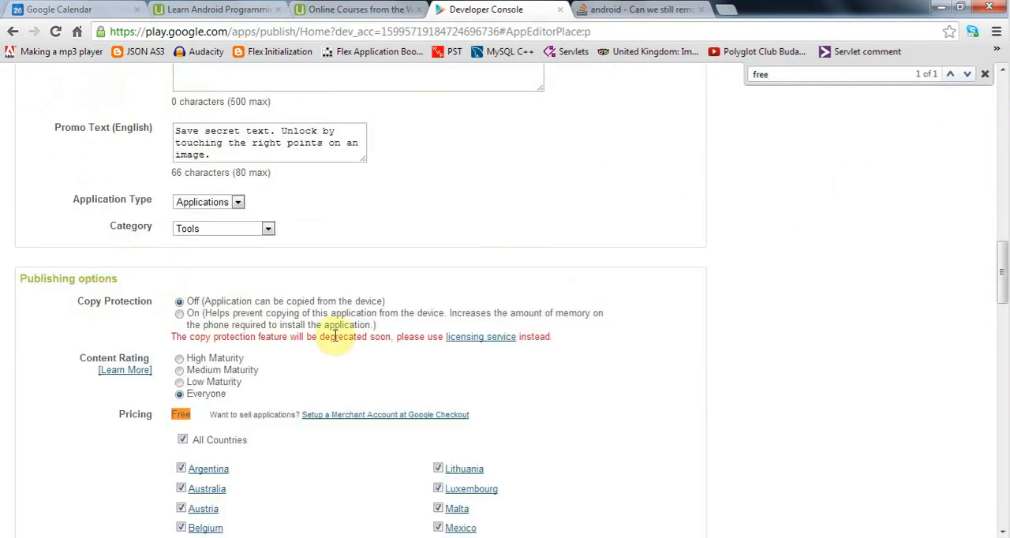
pyautogui.moveTo(748, 401)
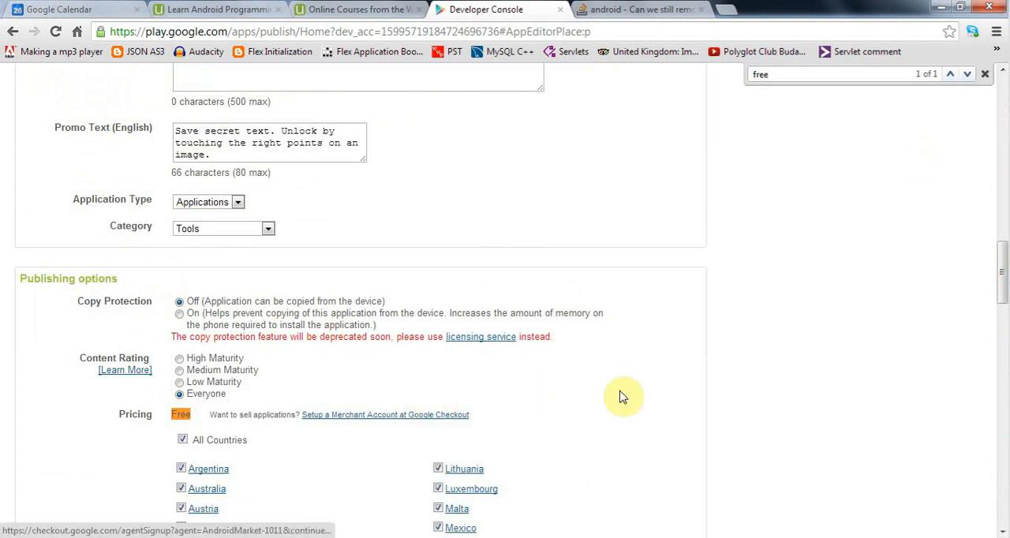
pyautogui.moveTo(770, 397)
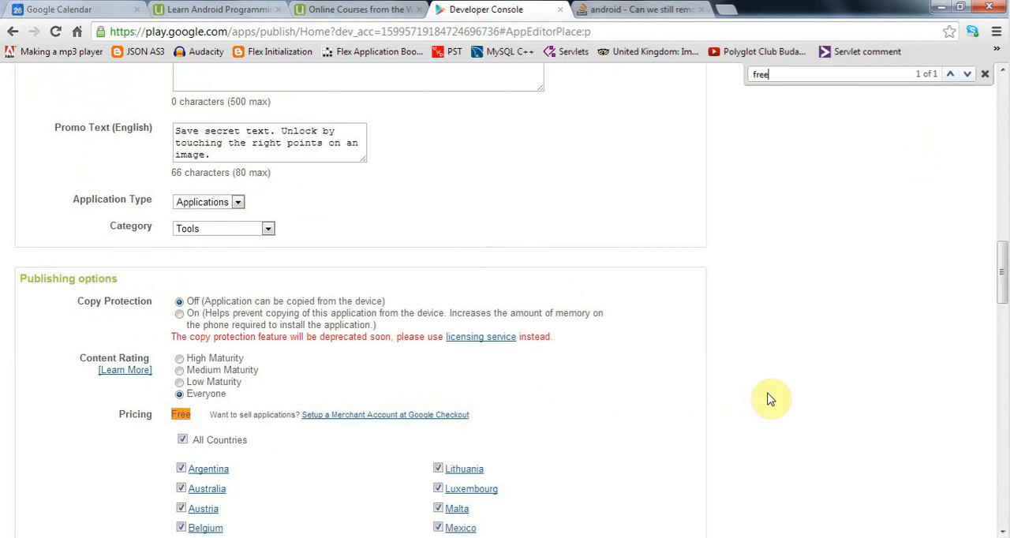
pyautogui.scroll(-3)
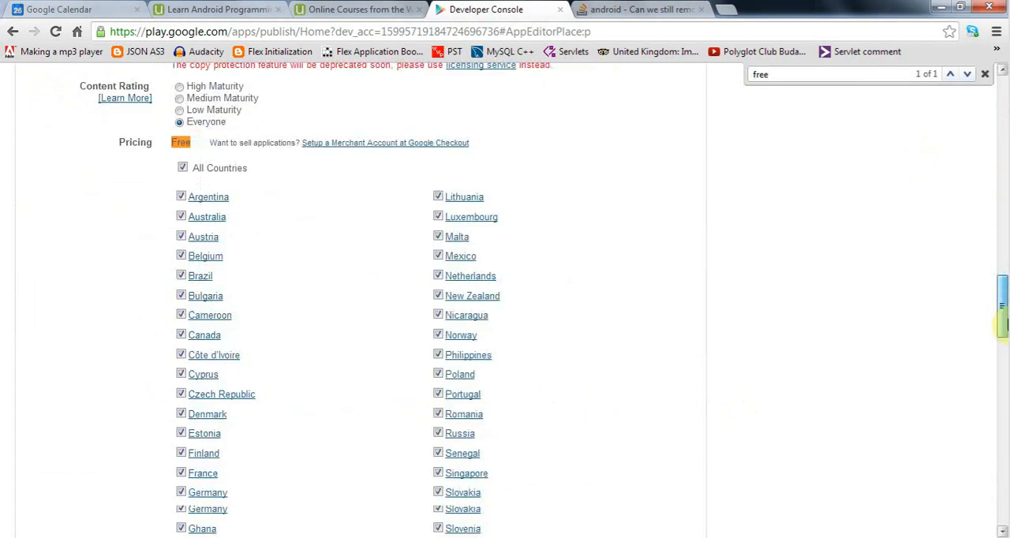
pyautogui.scroll(-3)
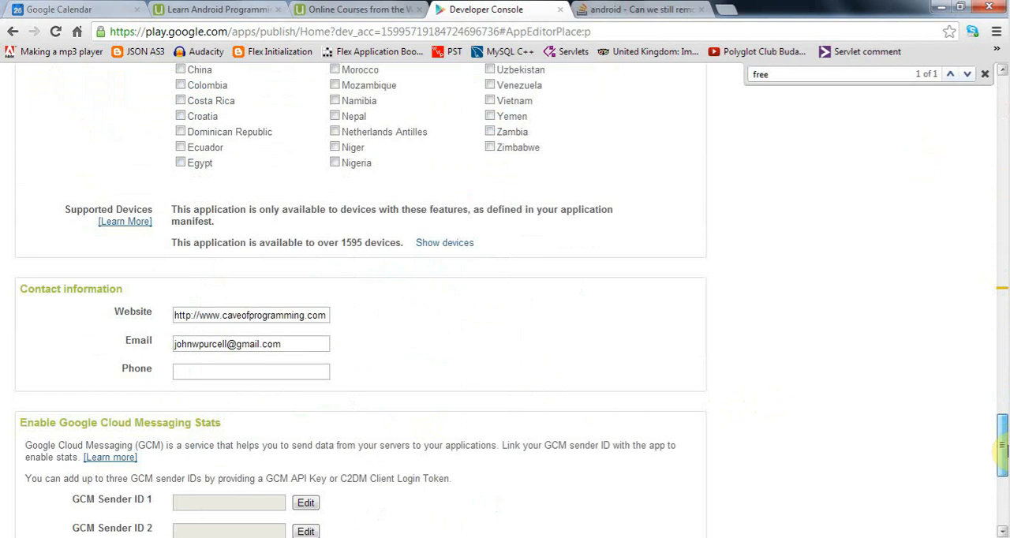
pyautogui.scroll(-3)
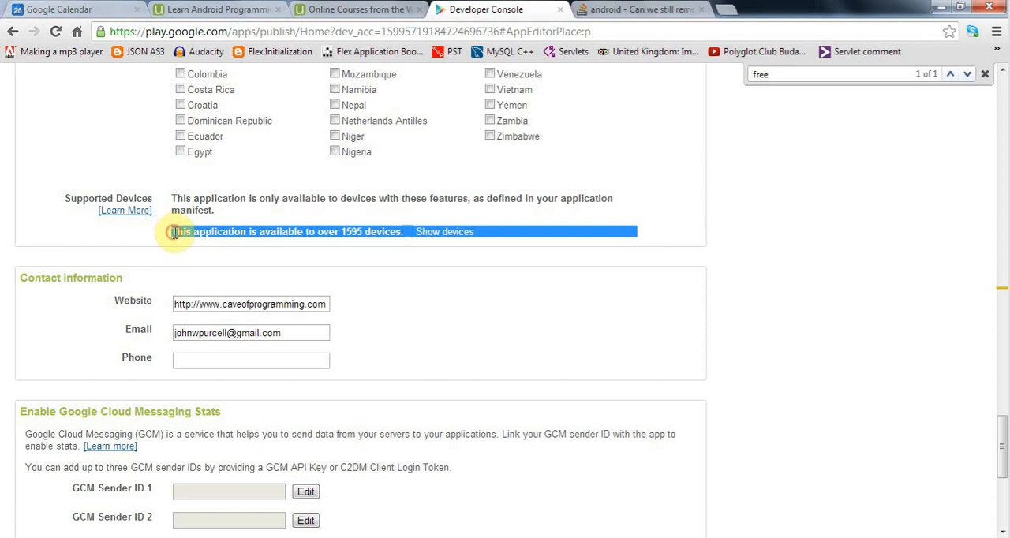
pyautogui.moveTo(330, 231)
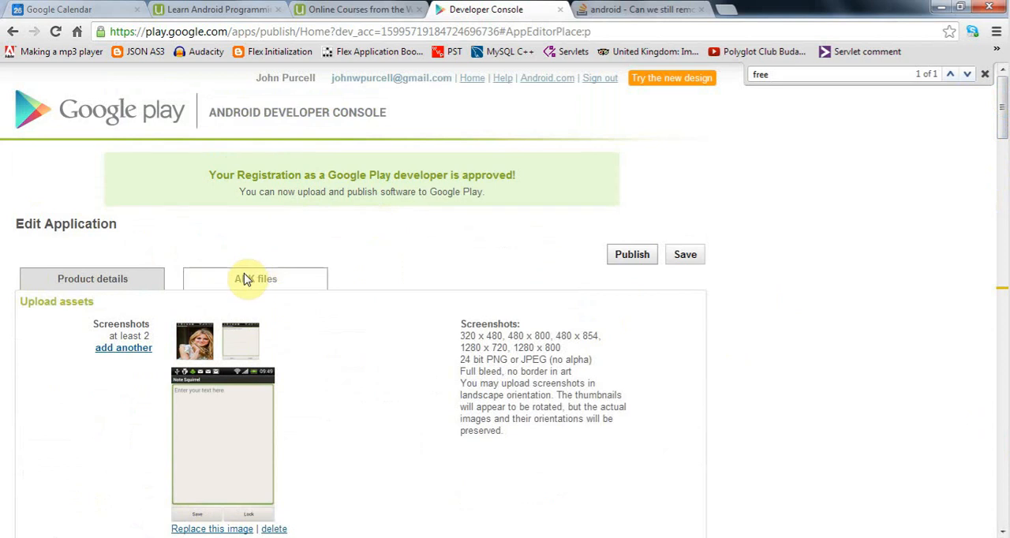
# Check the APK files details (version 1.0, code 1) and return to the product details form.
pyautogui.click(255, 278)
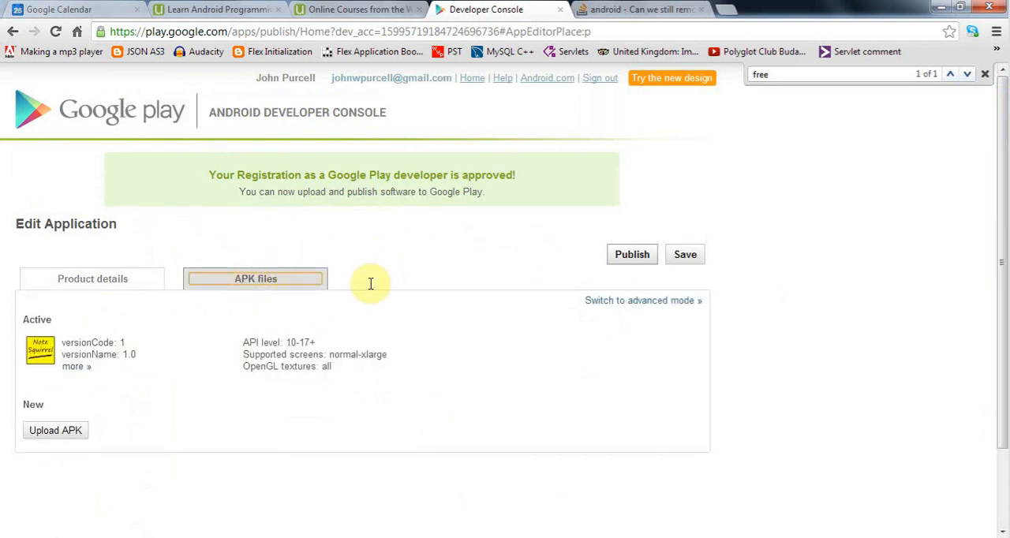
pyautogui.moveTo(135, 284)
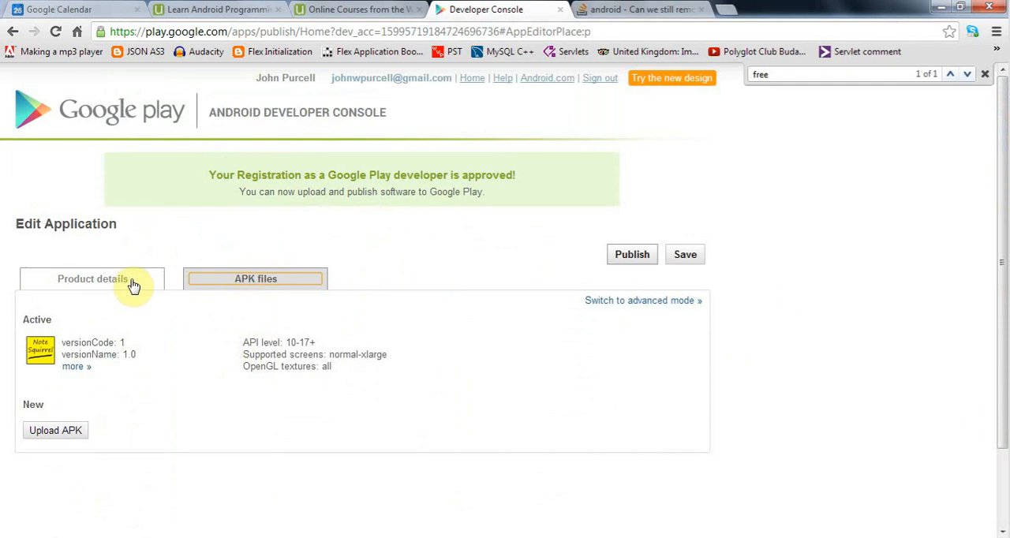
pyautogui.moveTo(386, 269)
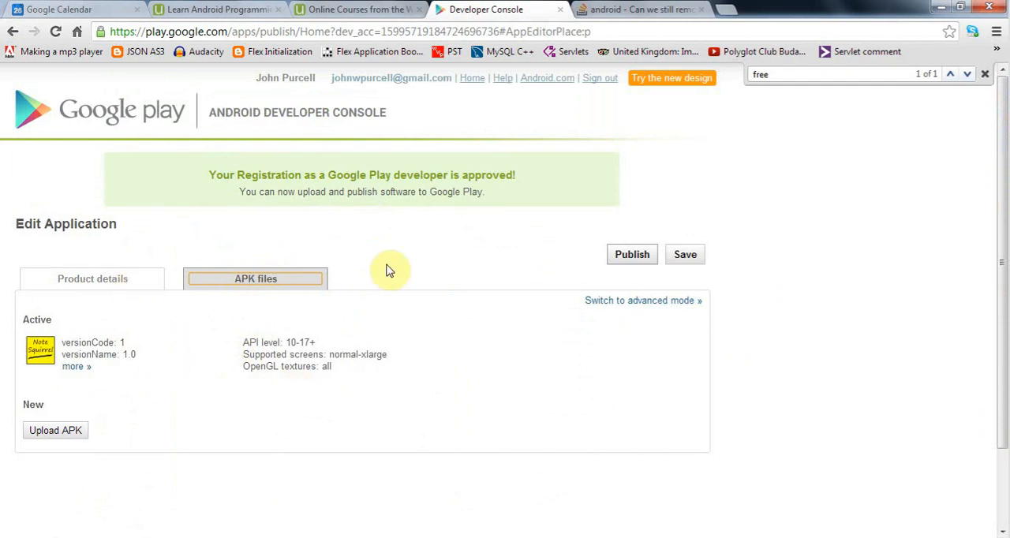
pyautogui.moveTo(439, 331)
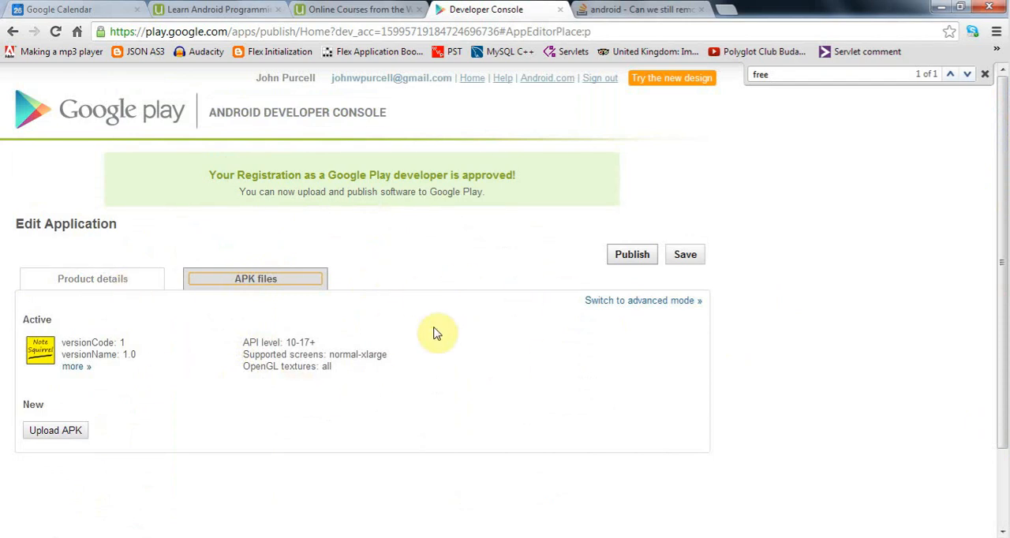
pyautogui.click(92, 278)
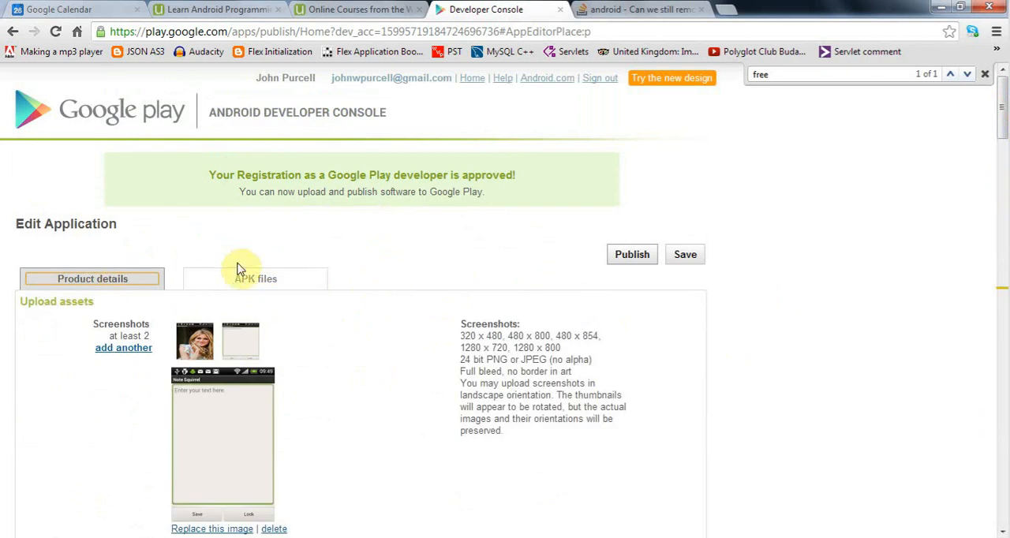
pyautogui.click(256, 277)
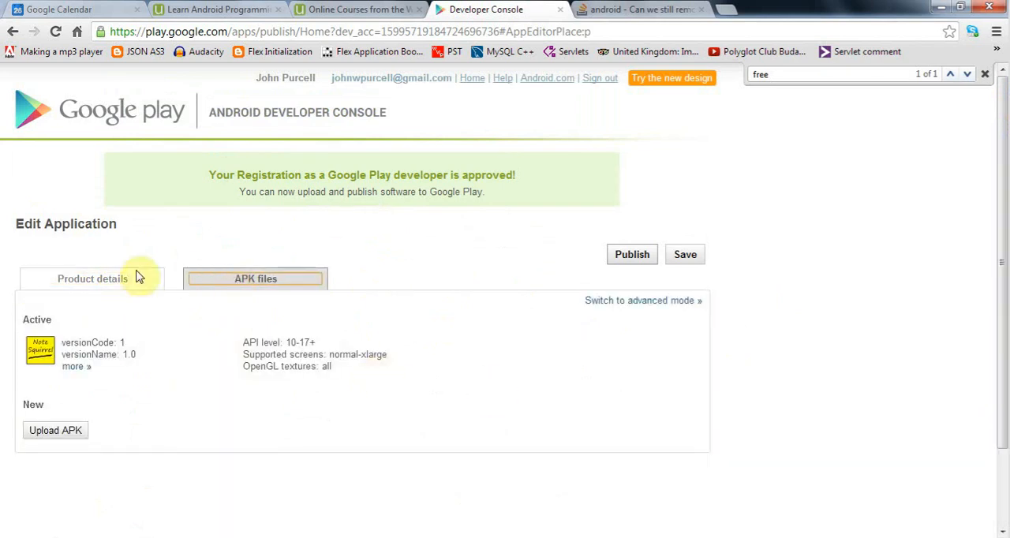
pyautogui.click(92, 278)
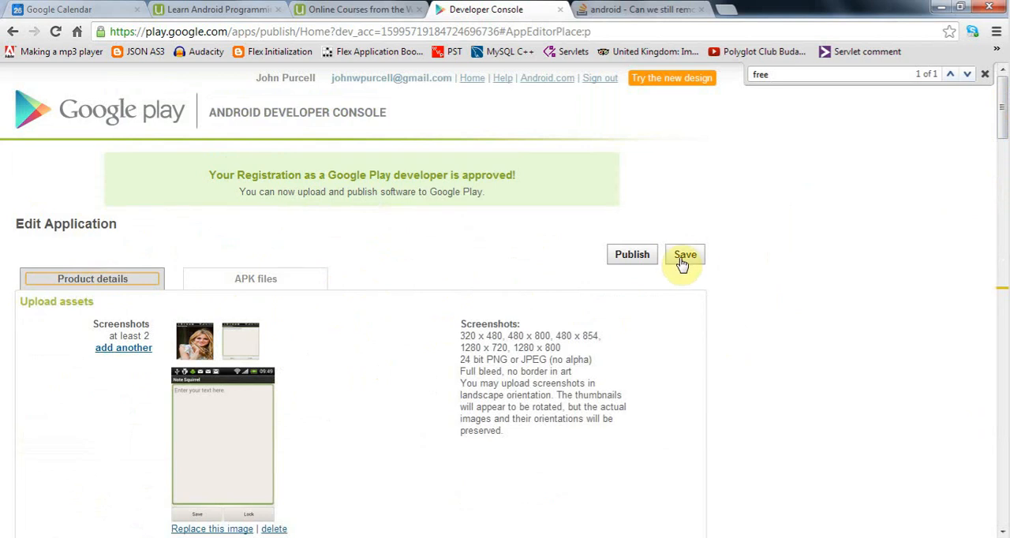
# Save the details, confirm the permanent free price, and review the Supported Devices section.
pyautogui.click(683, 254)
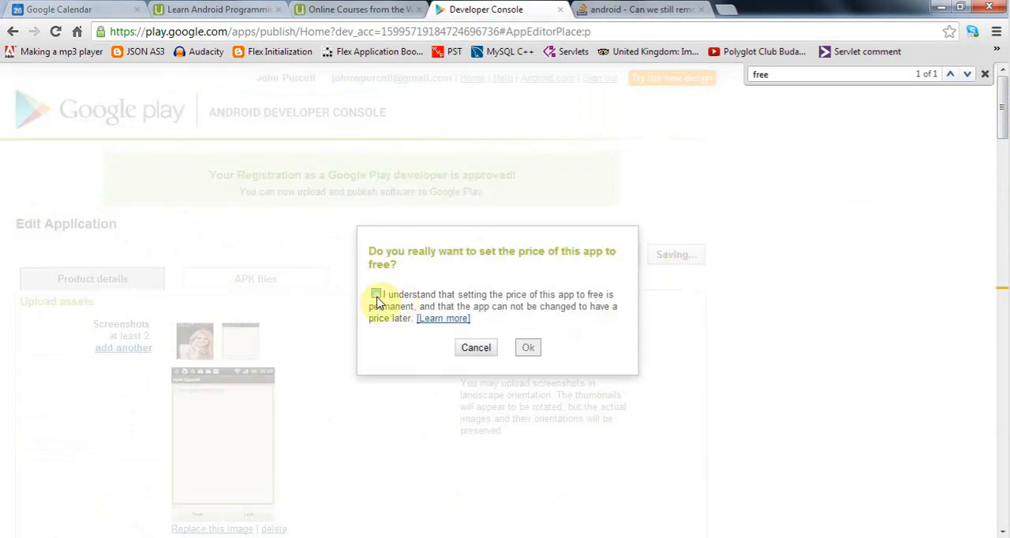
pyautogui.click(375, 294)
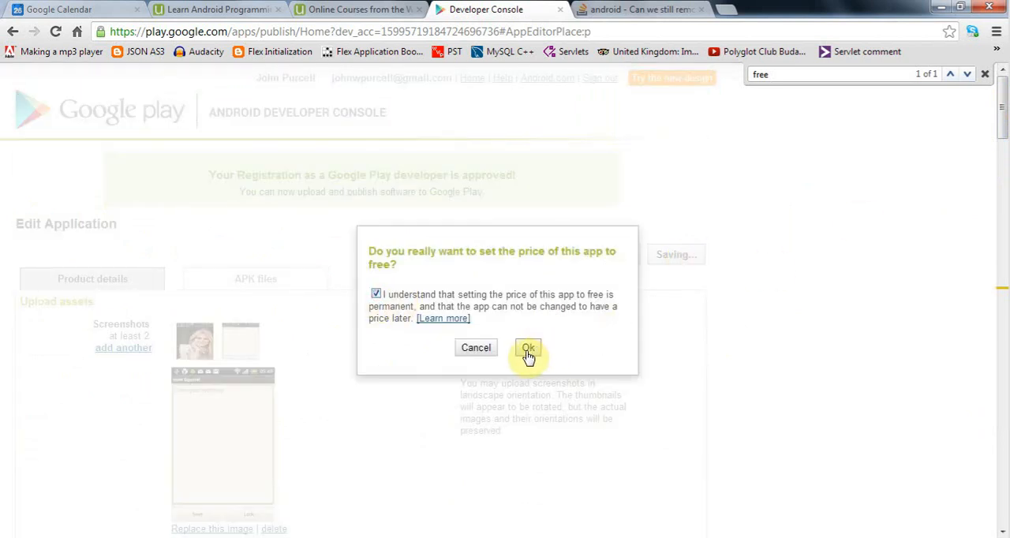
pyautogui.click(527, 347)
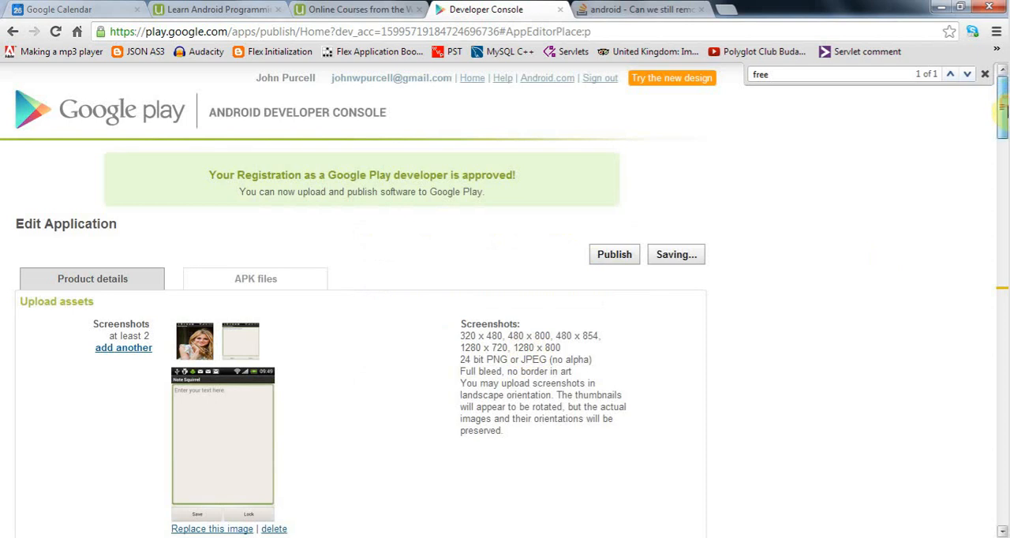
pyautogui.scroll(-3)
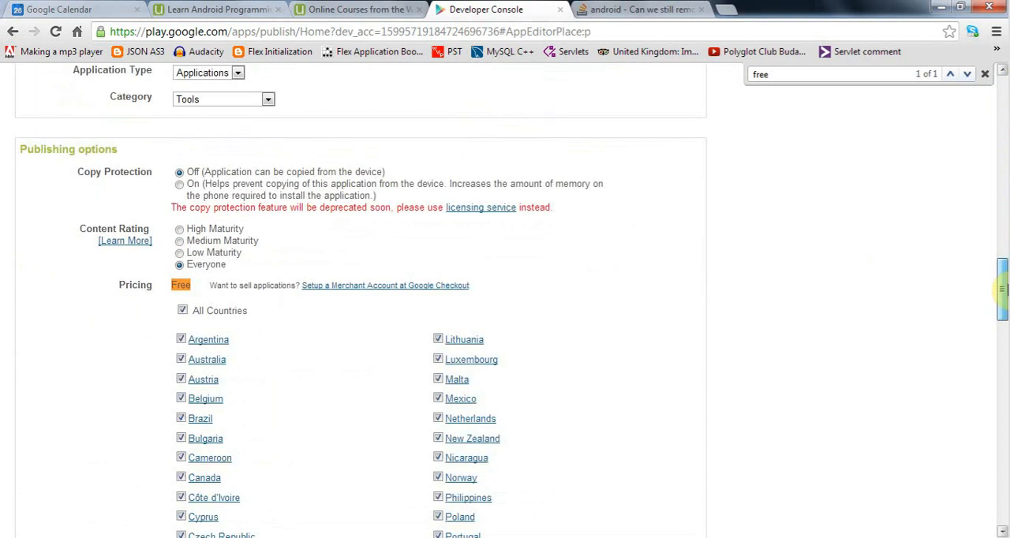
pyautogui.scroll(-3)
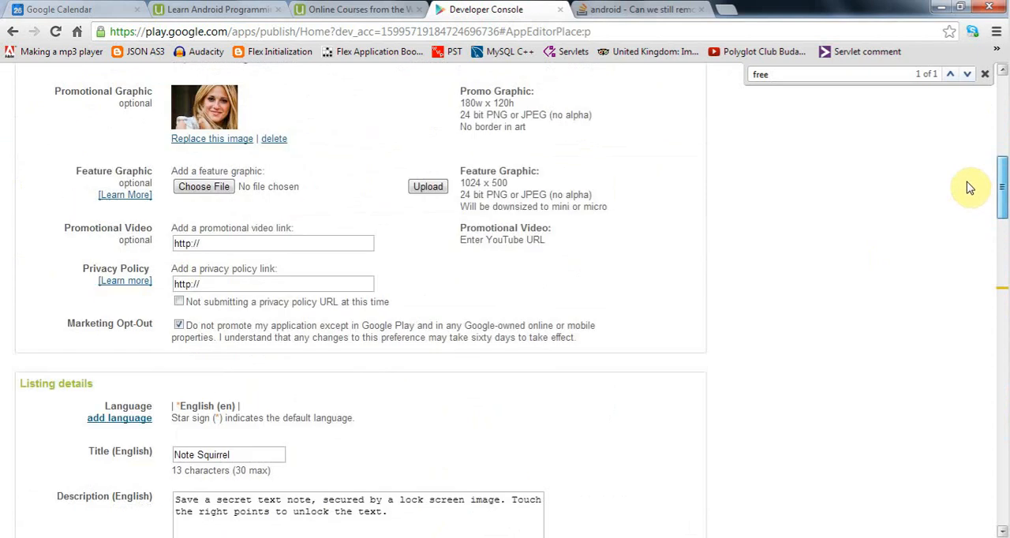
pyautogui.scroll(3)
pyautogui.write('devices')
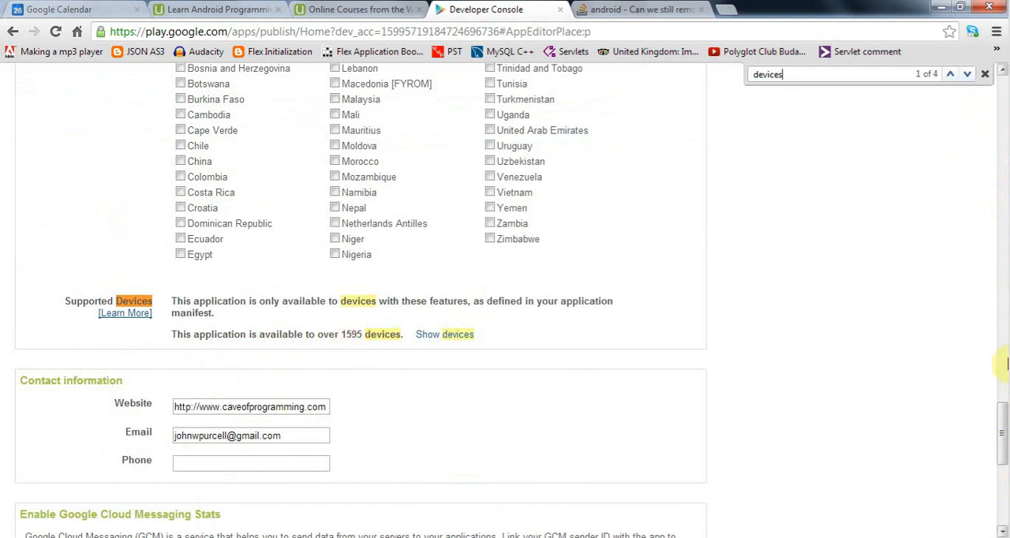
pyautogui.moveTo(612, 408)
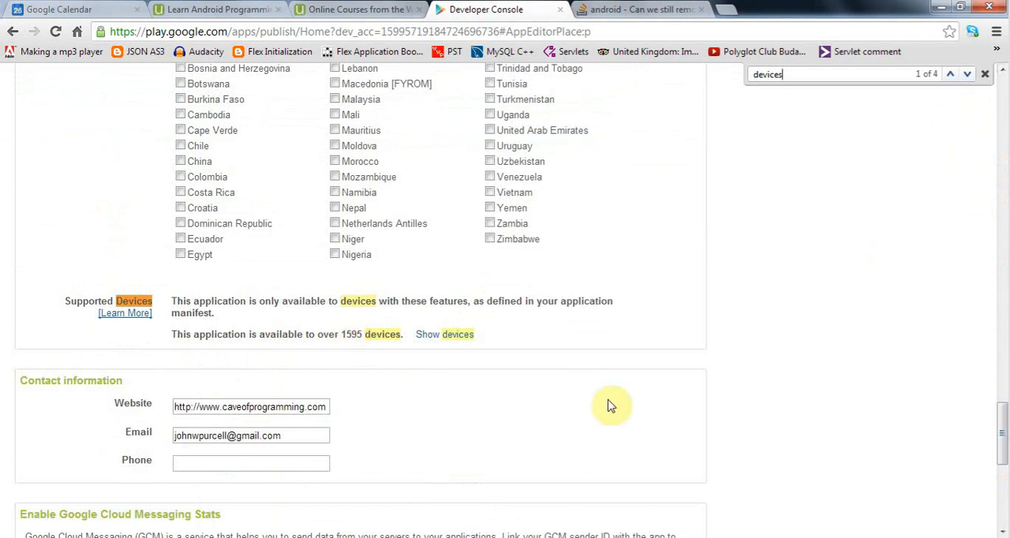
# Browse the Device availability list, close it and save the application again.
pyautogui.click(445, 335)
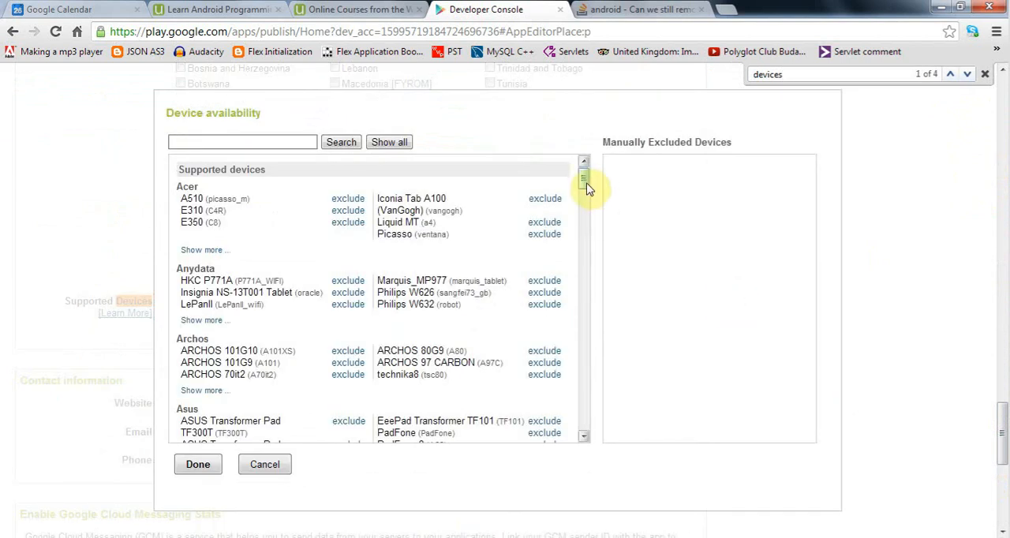
pyautogui.moveTo(584, 182); pyautogui.dragTo(584, 288)
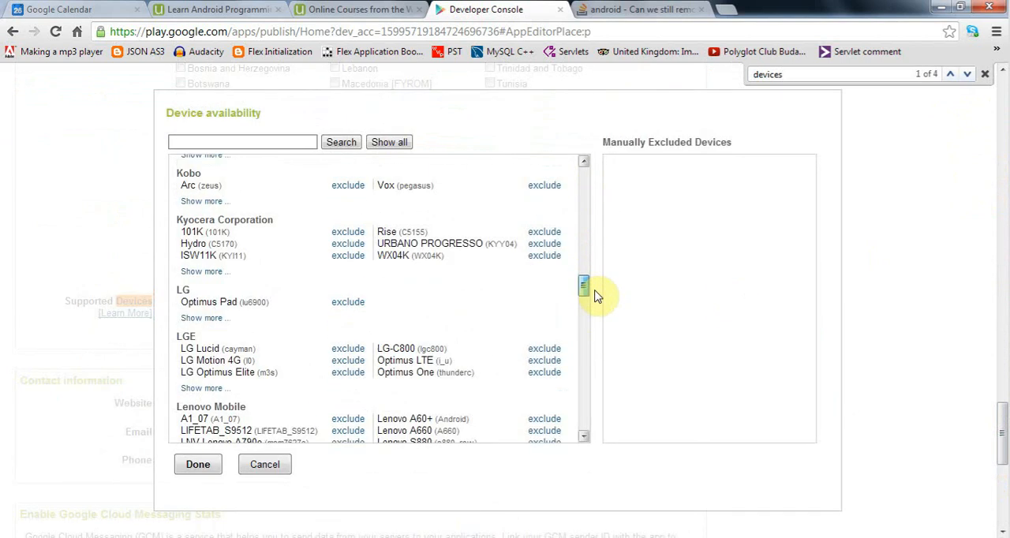
pyautogui.scroll(-3)
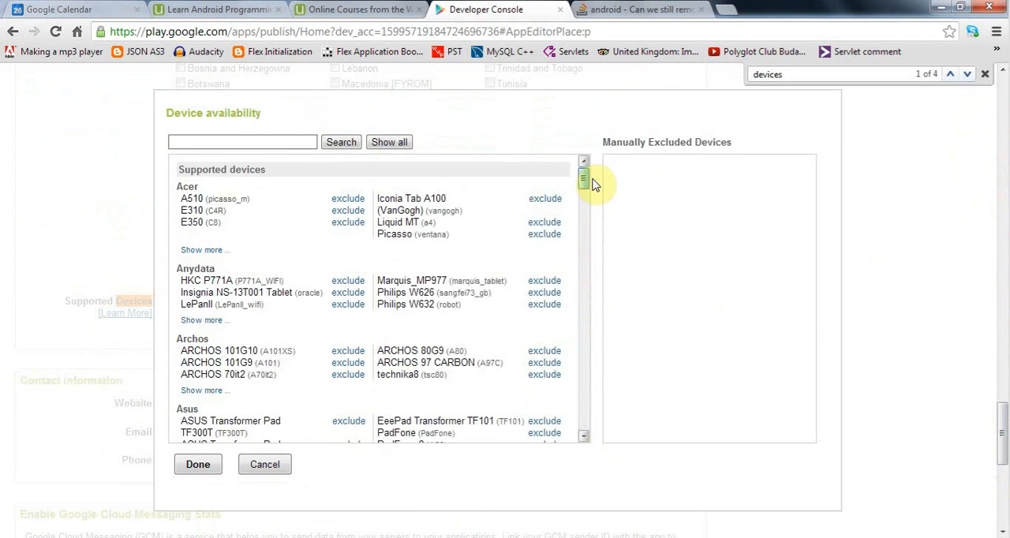
pyautogui.moveTo(584, 180); pyautogui.dragTo(584, 285)
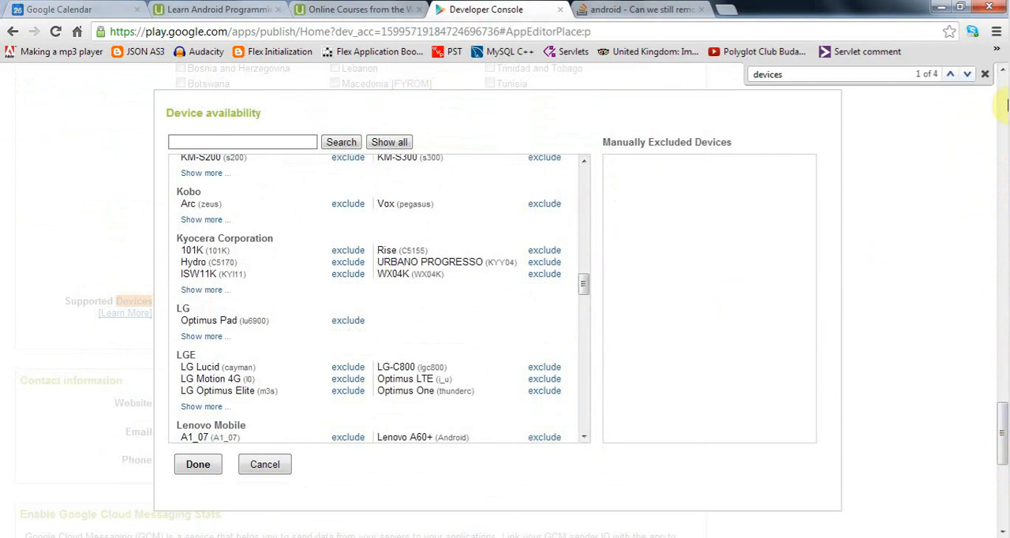
pyautogui.moveTo(739, 95)
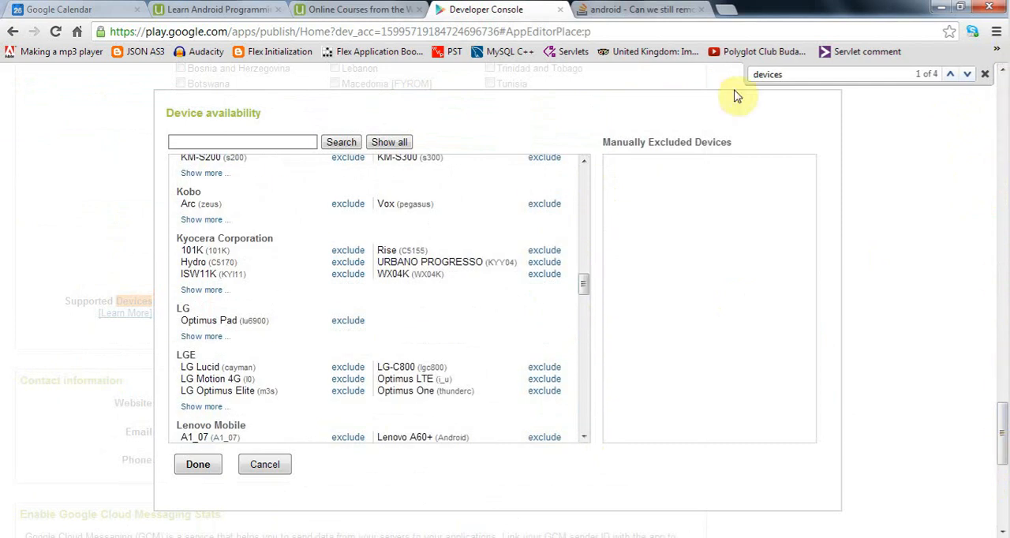
pyautogui.moveTo(893, 202)
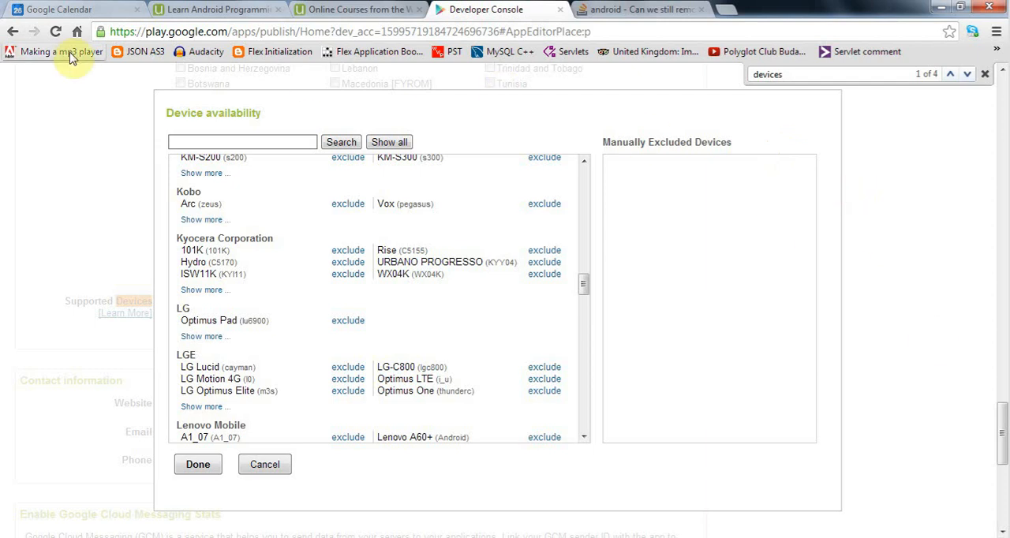
pyautogui.click(266, 464)
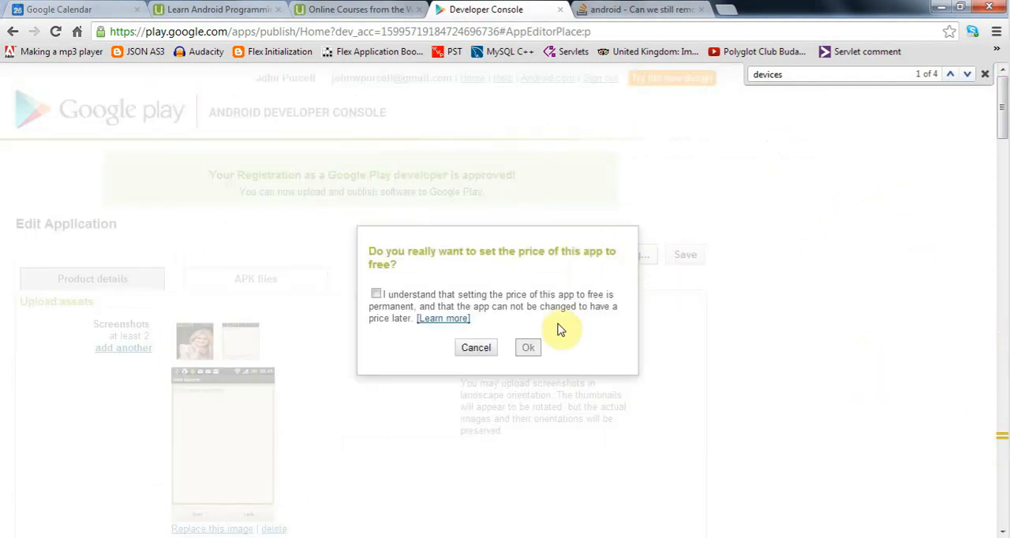
# Confirm the permanent free price so Note Squirrel 1.0 is listed as Published and Free.
pyautogui.click(376, 294)
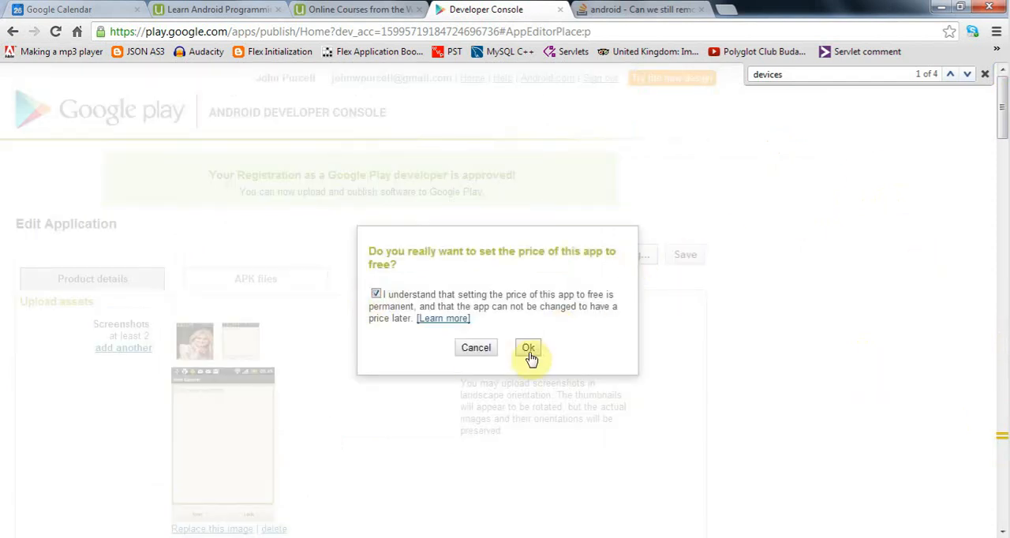
pyautogui.click(527, 347)
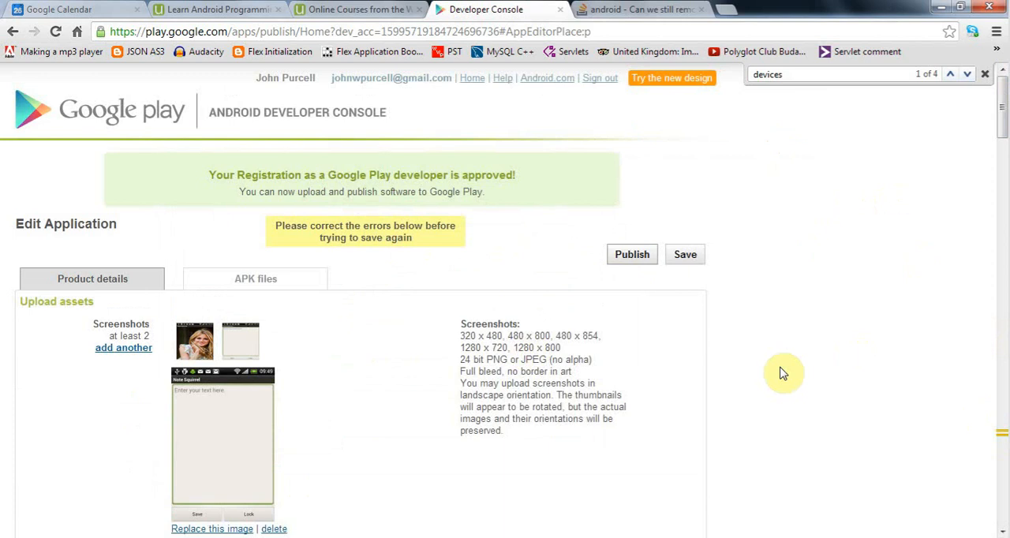
pyautogui.scroll(-3)
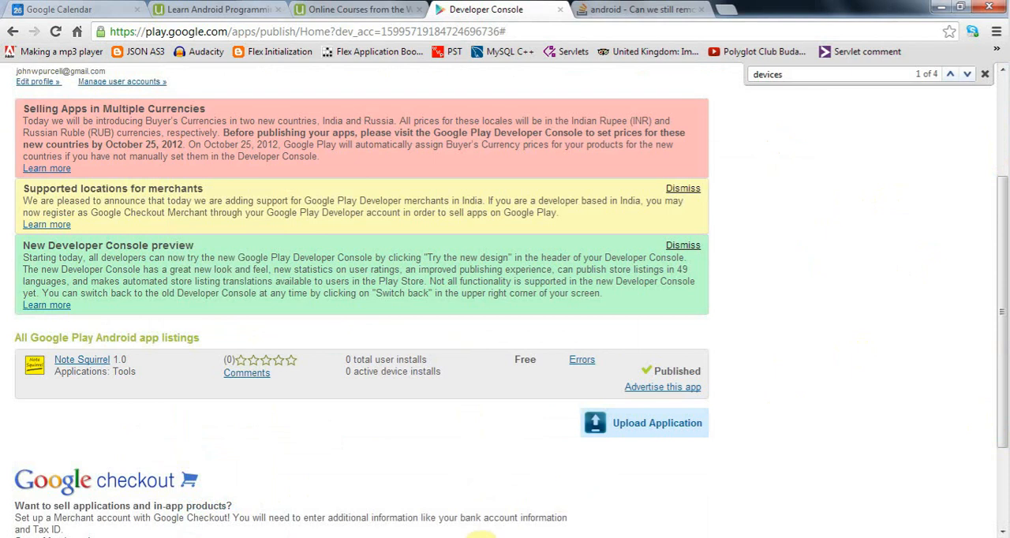
pyautogui.moveTo(855, 219)
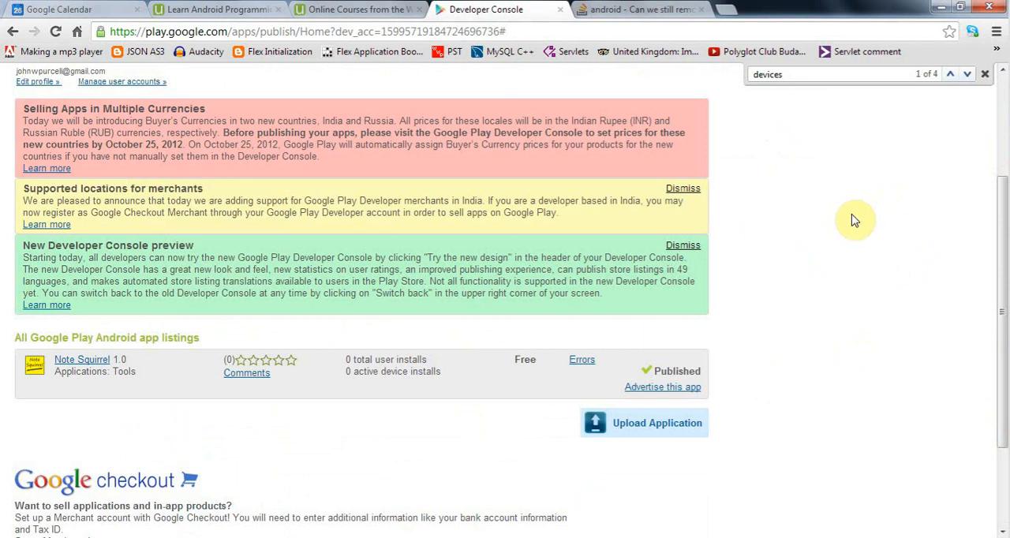
pyautogui.moveTo(818, 202)
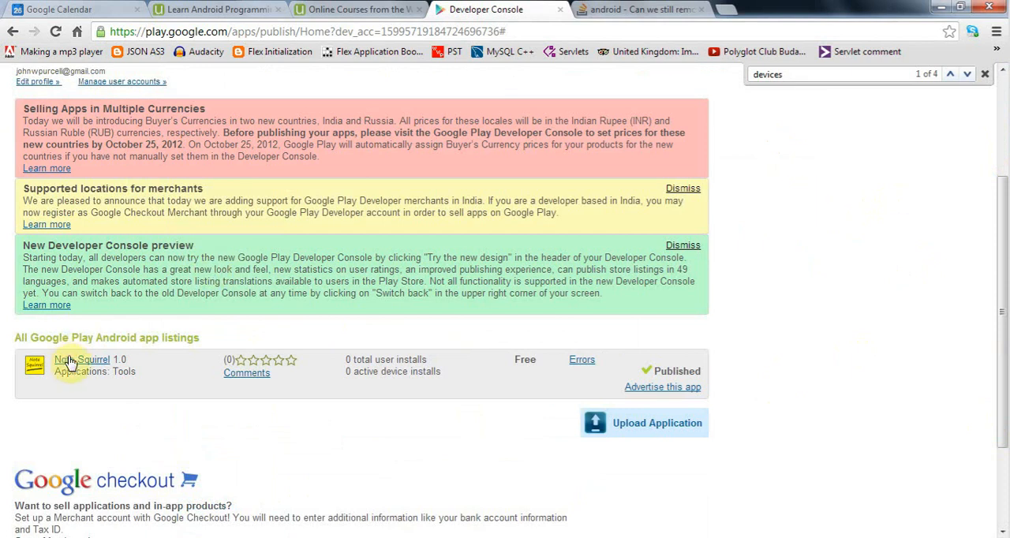
# Reopen Note Squirrel's Edit Application page showing its screenshots and Unpublish option.
pyautogui.click(80, 360)
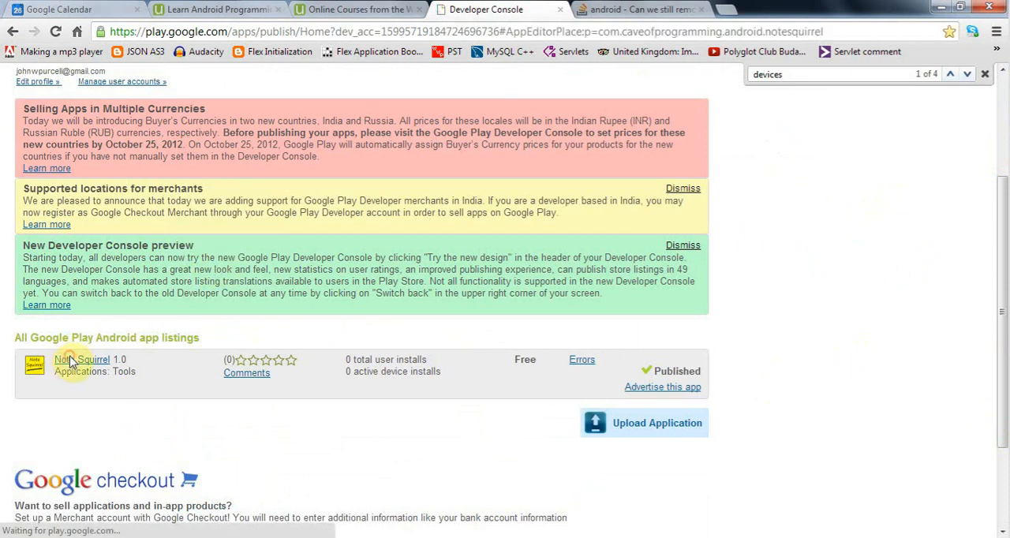
pyautogui.click(79, 360)
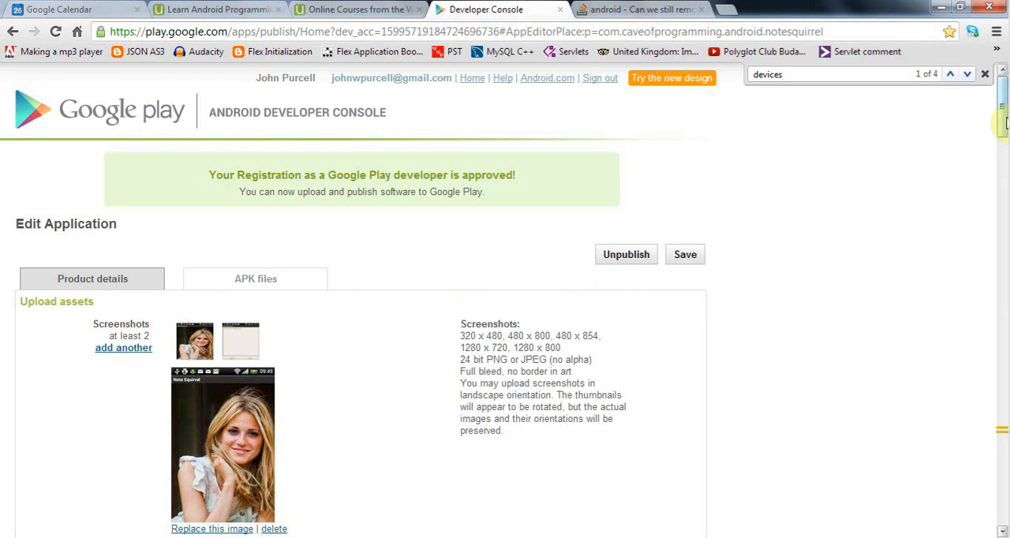
pyautogui.scroll(-3)
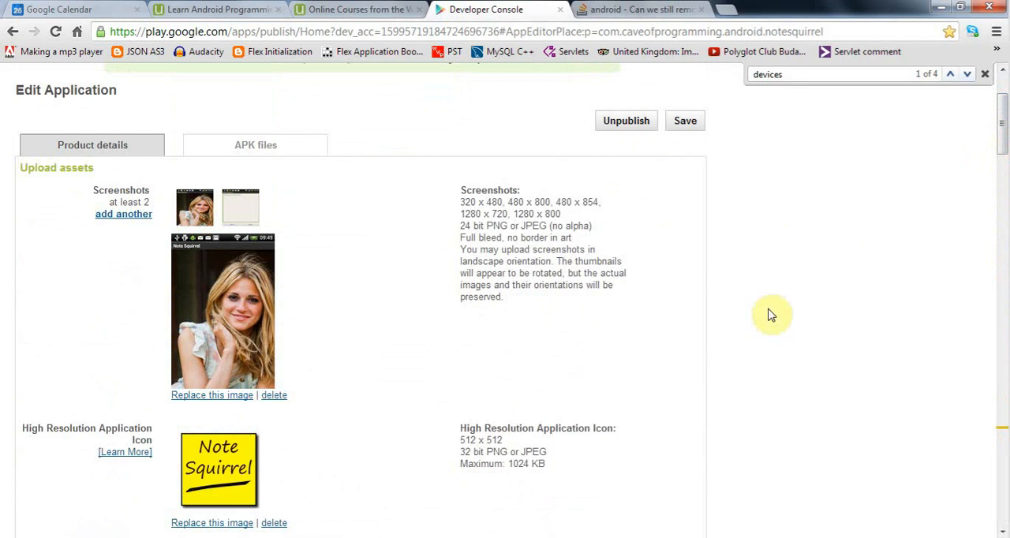
pyautogui.moveTo(1004, 271)
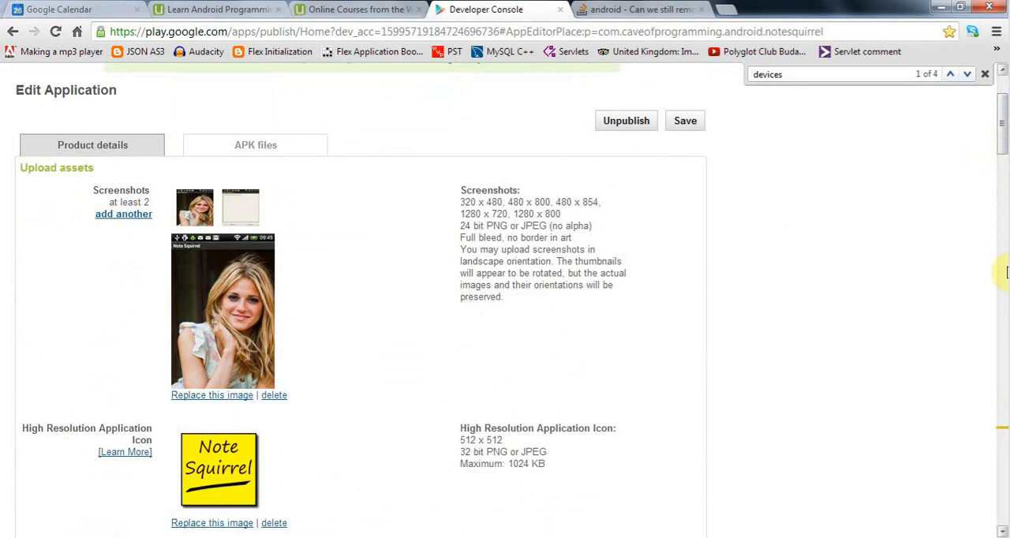